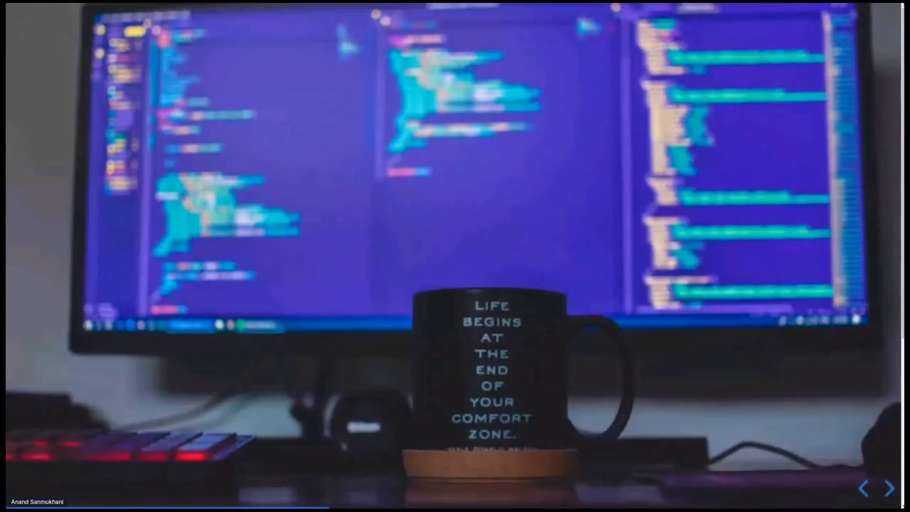
# - Advance to the hand-drawn traffic-light slide with green, amber and red timed states
pyautogui.click(886, 487)
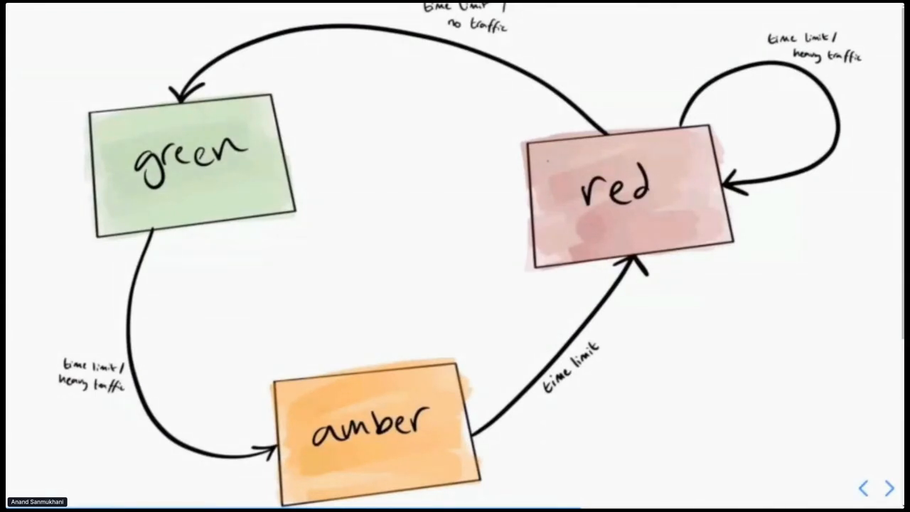
pyautogui.click(887, 486)
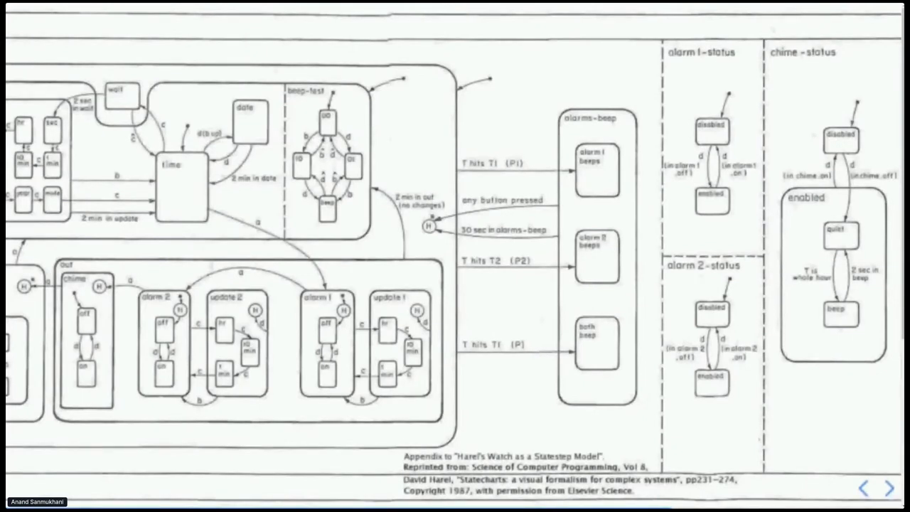
pyautogui.click(886, 486)
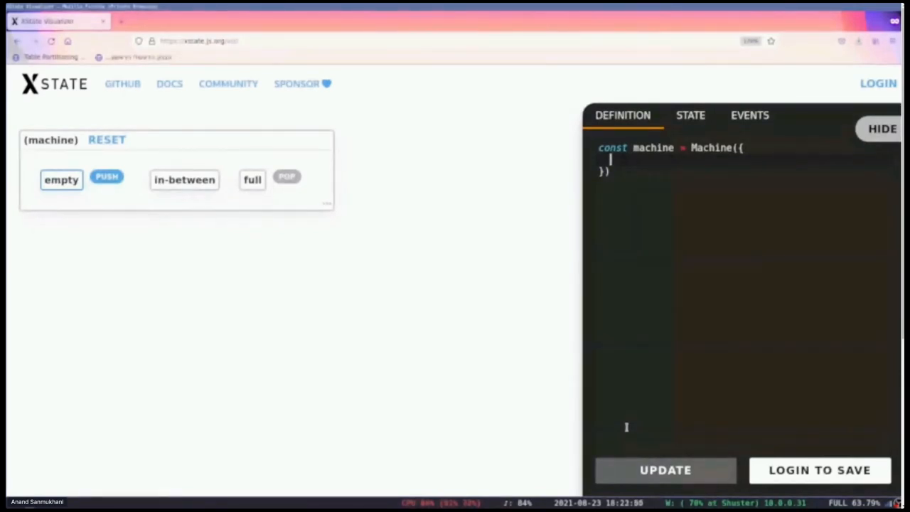
# - Declare states empty and full with initial set to 'empty'
pyautogui.write('stat')
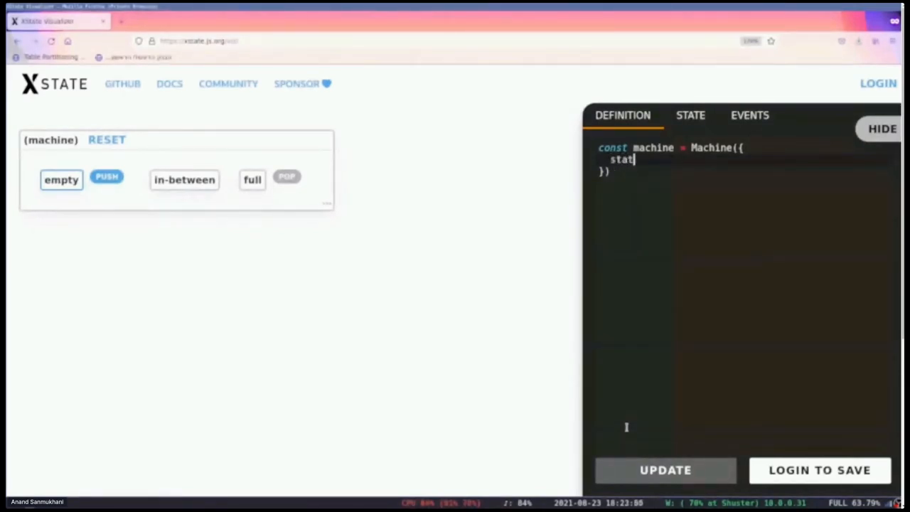
pyautogui.write('es: {')
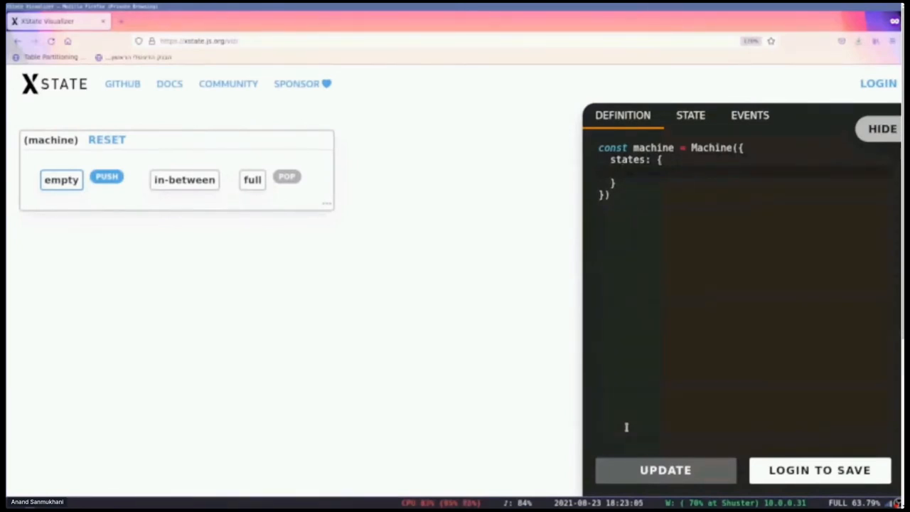
pyautogui.write('empty: {},')
pyautogui.write('full:')
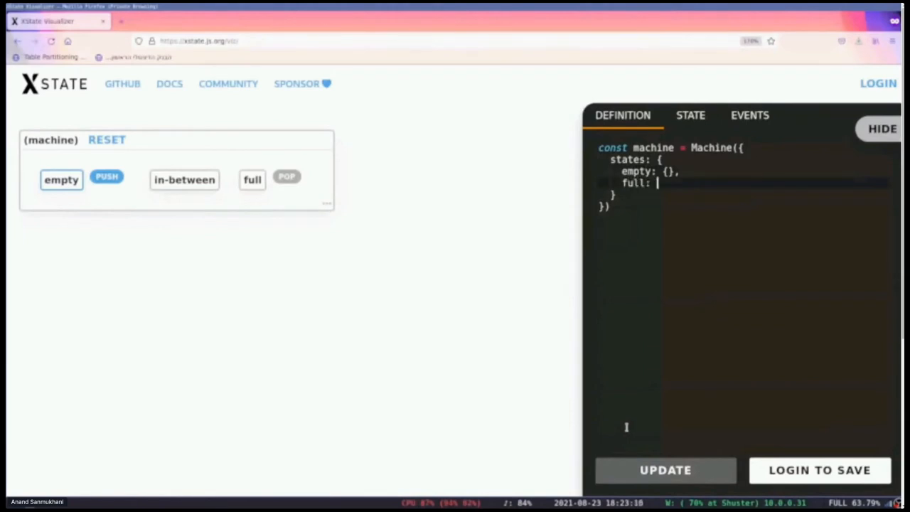
pyautogui.write('{},')
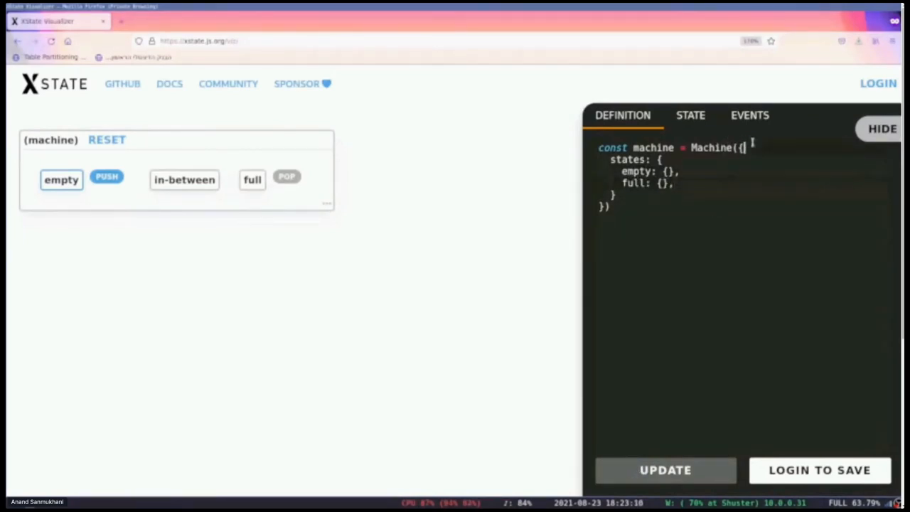
pyautogui.write('initial')
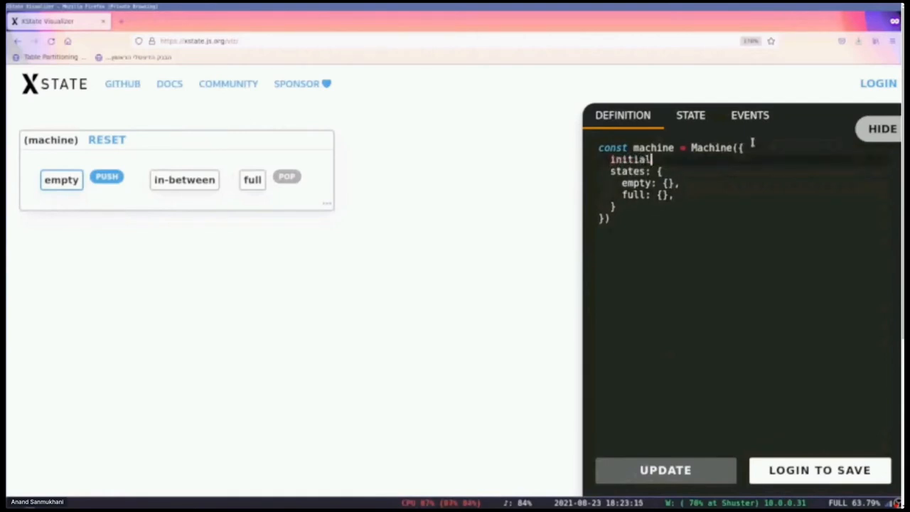
pyautogui.write(": 'empty',")
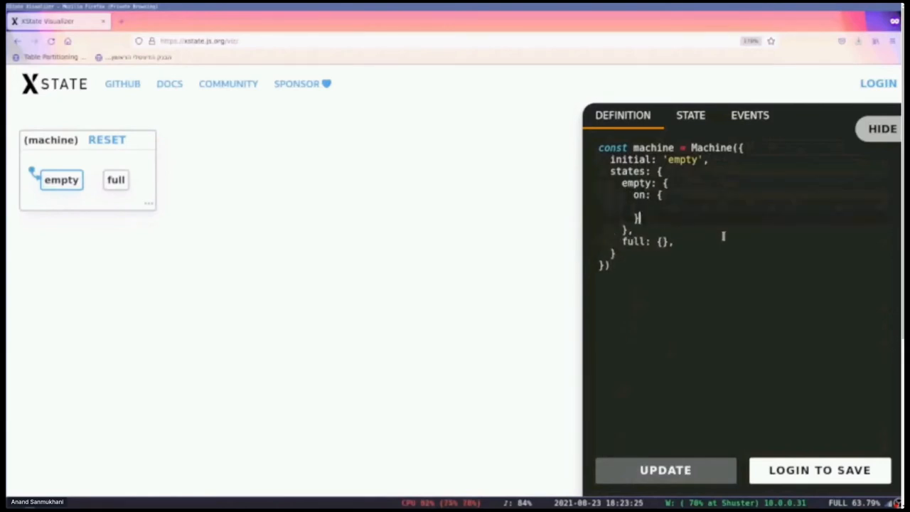
# - Add PUSH from empty to 'full' and POP from full back to 'empty'
pyautogui.write('on: {')
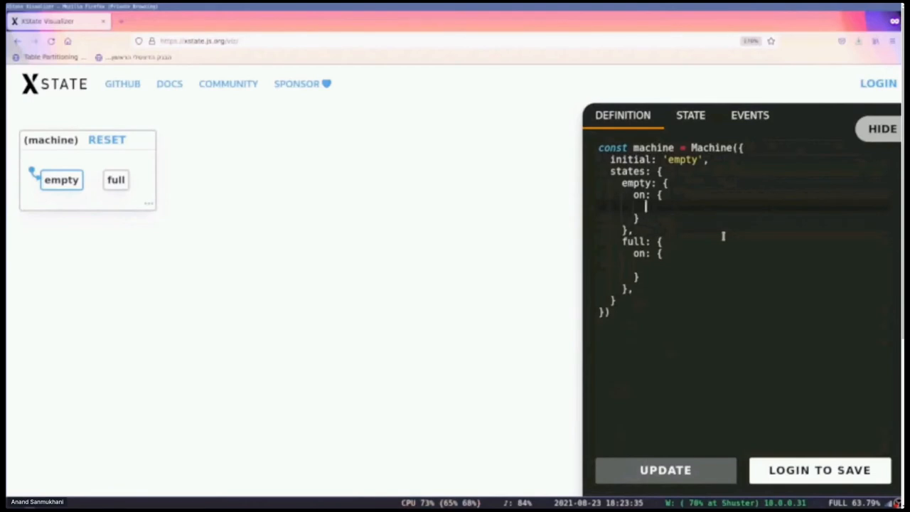
pyautogui.write('F')
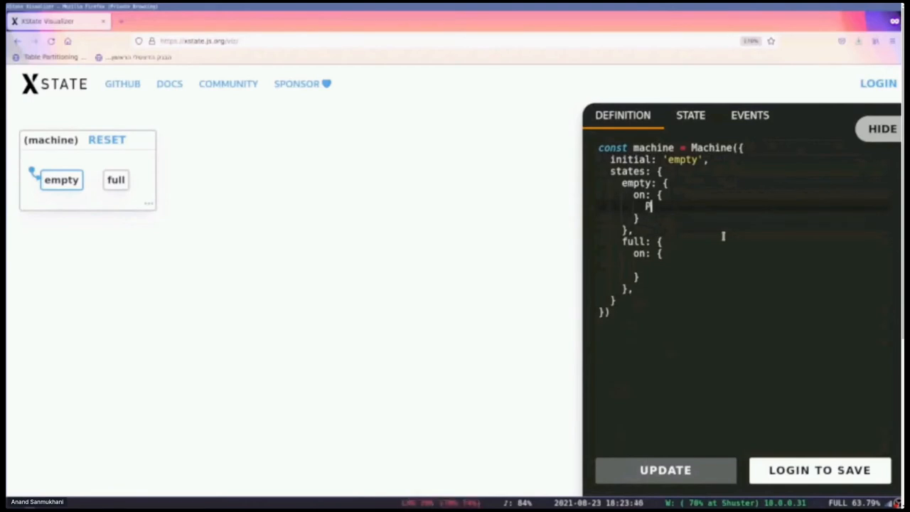
pyautogui.write("USH: ''")
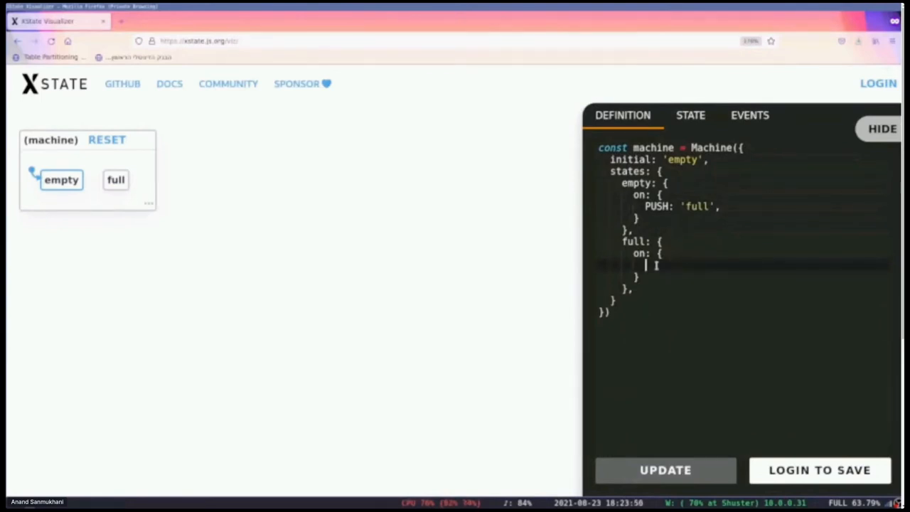
pyautogui.write("POP: '")
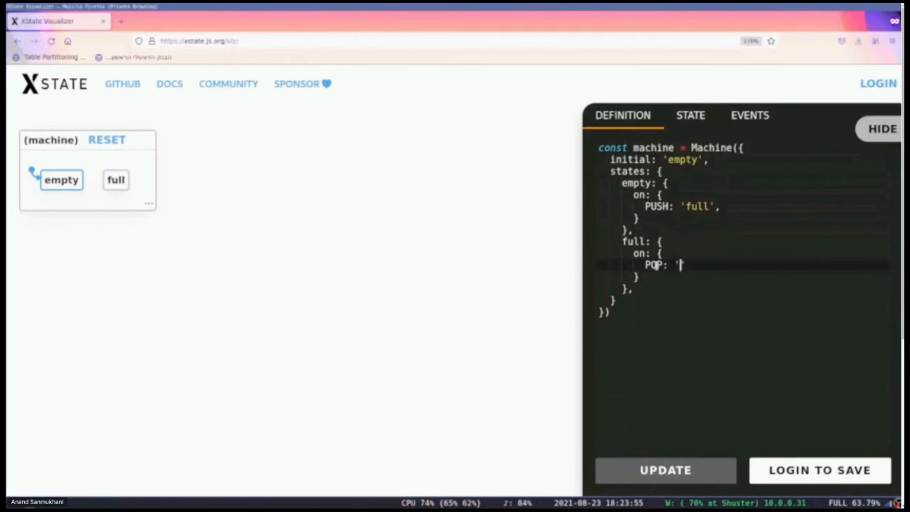
pyautogui.write('e')
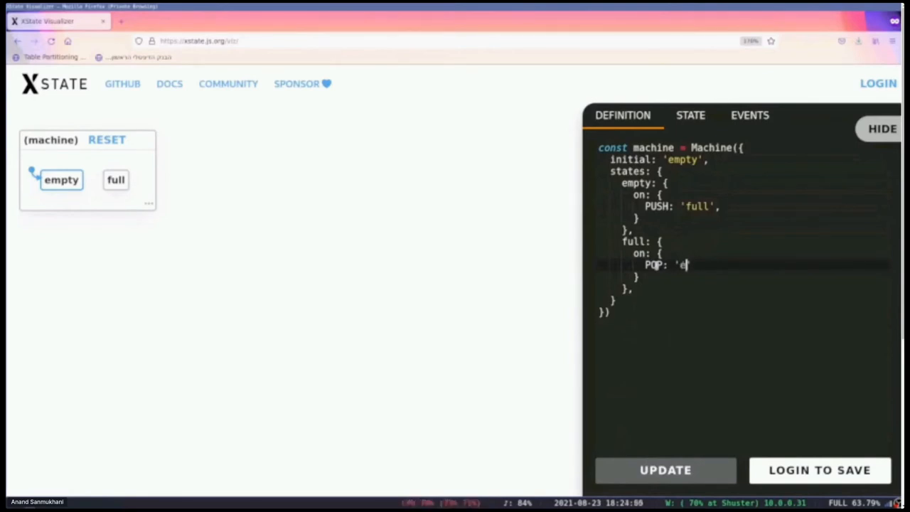
pyautogui.write('mpty')
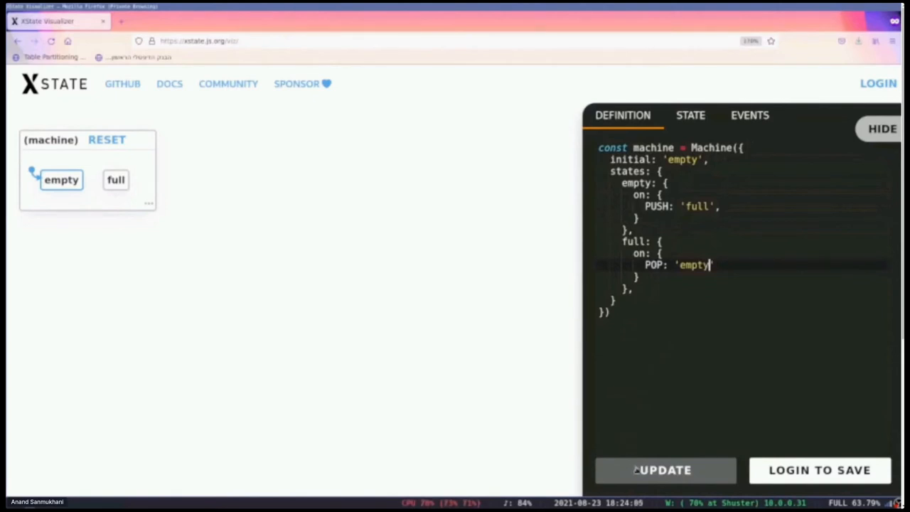
# - Apply the empty/full machine and send POP, POP and PUSH events to toggle between the states
pyautogui.click(665, 469)
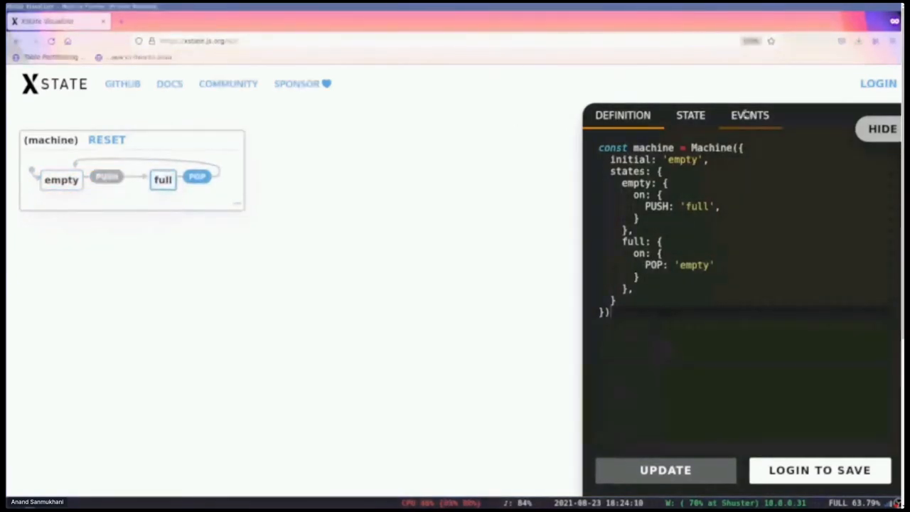
pyautogui.click(750, 115)
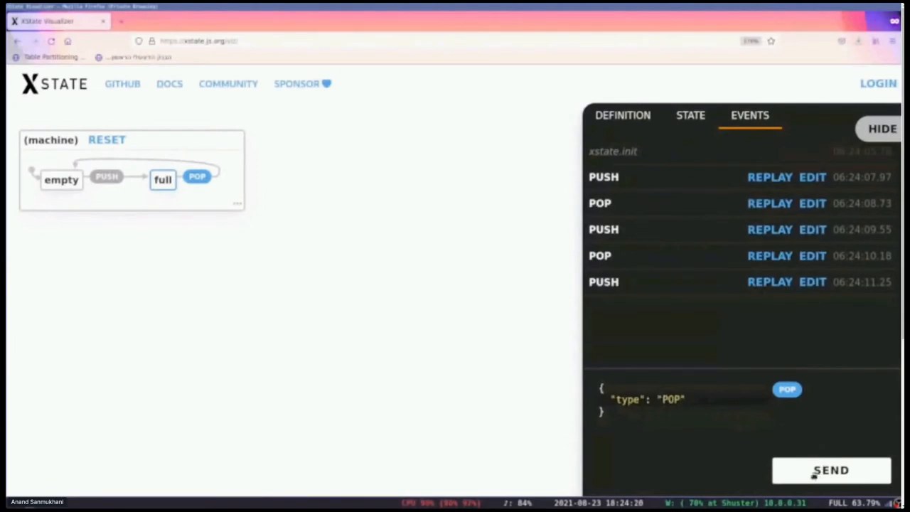
pyautogui.click(829, 469)
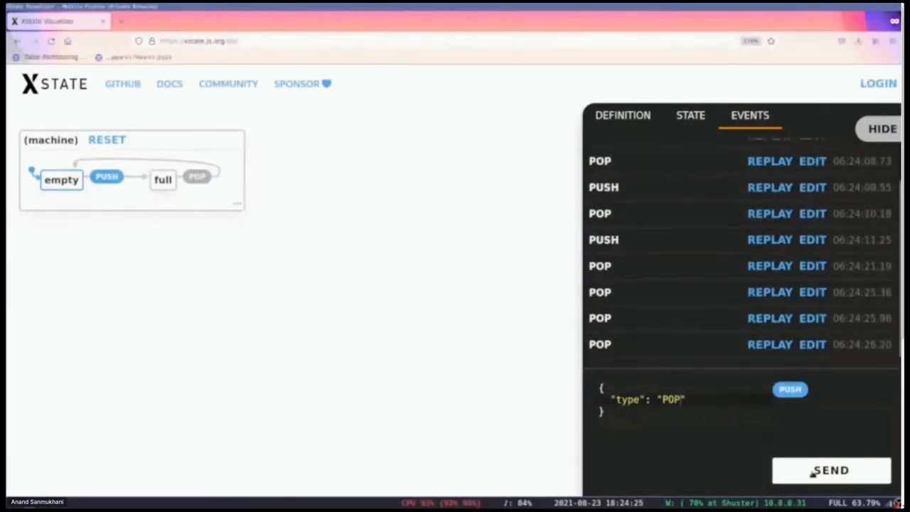
pyautogui.click(835, 469)
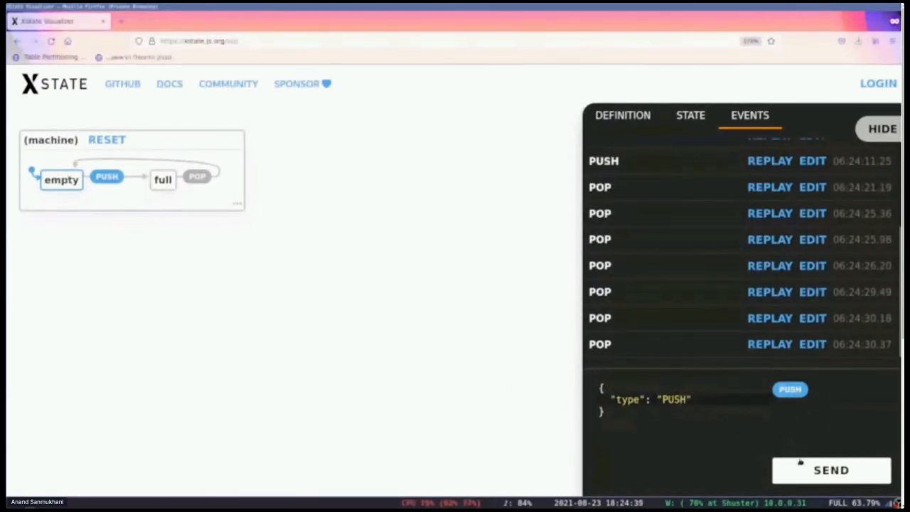
pyautogui.click(836, 469)
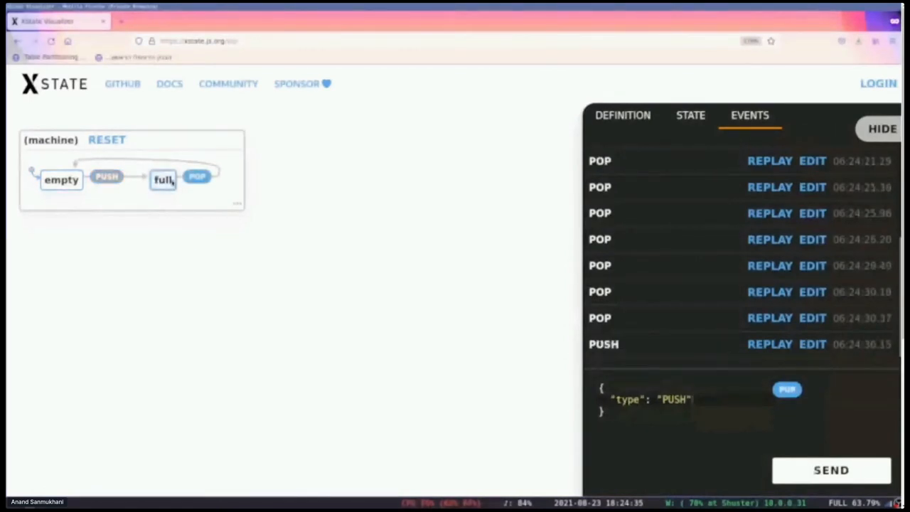
pyautogui.click(623, 114)
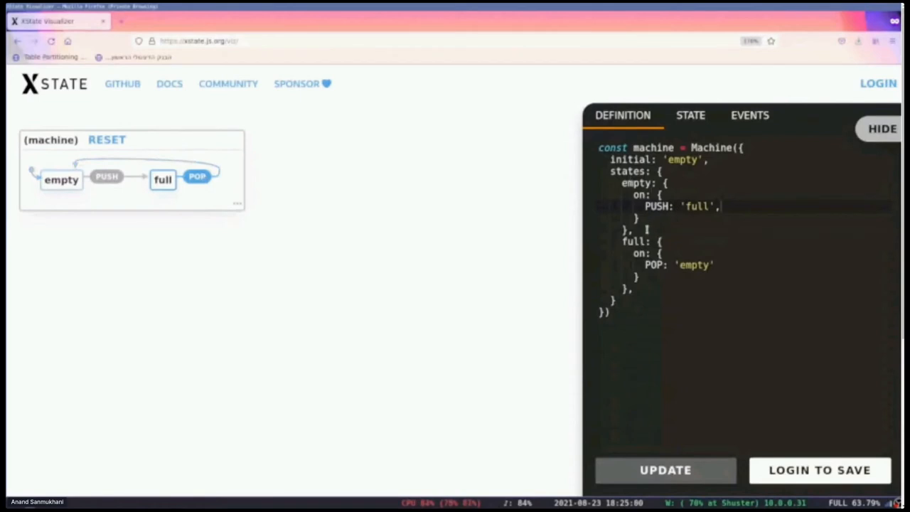
# - Add state one with PUSH to 'full' and POP to 'empty', and retarget empty's PUSH to 'one'
pyautogui.write('o')
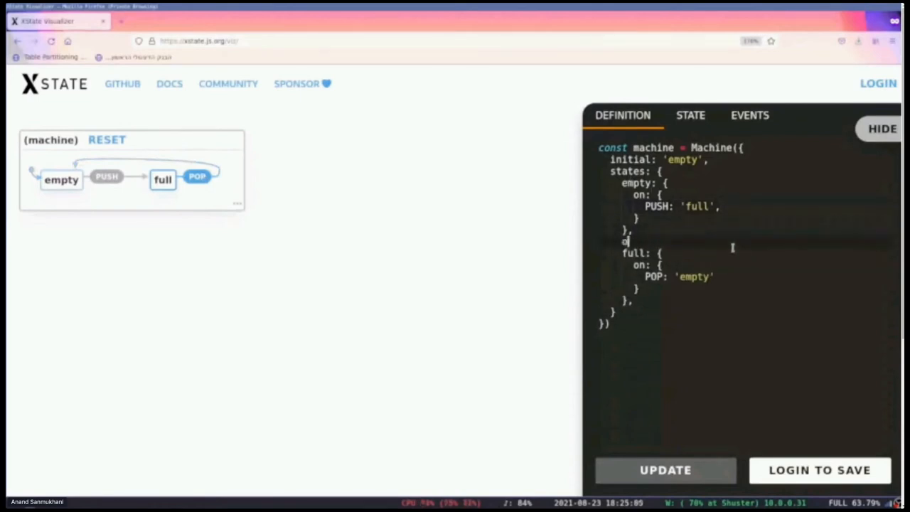
pyautogui.write('ne: {')
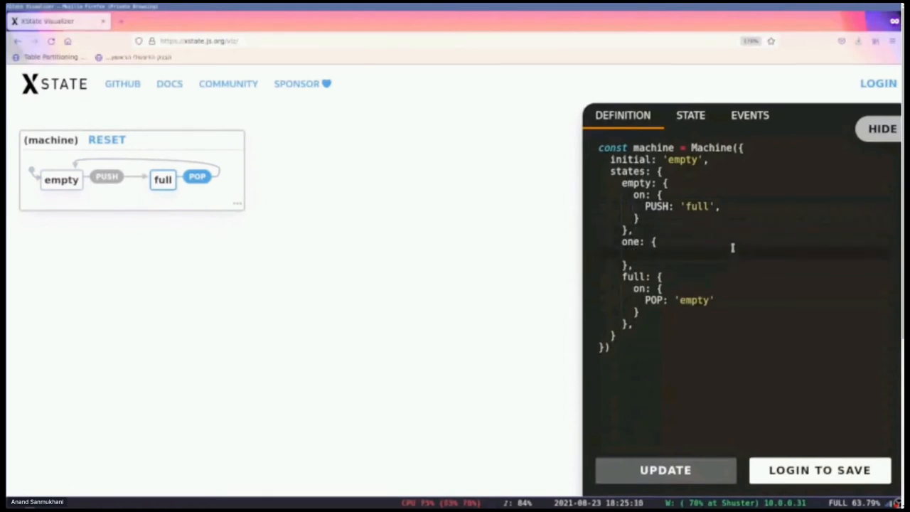
pyautogui.write('on: {')
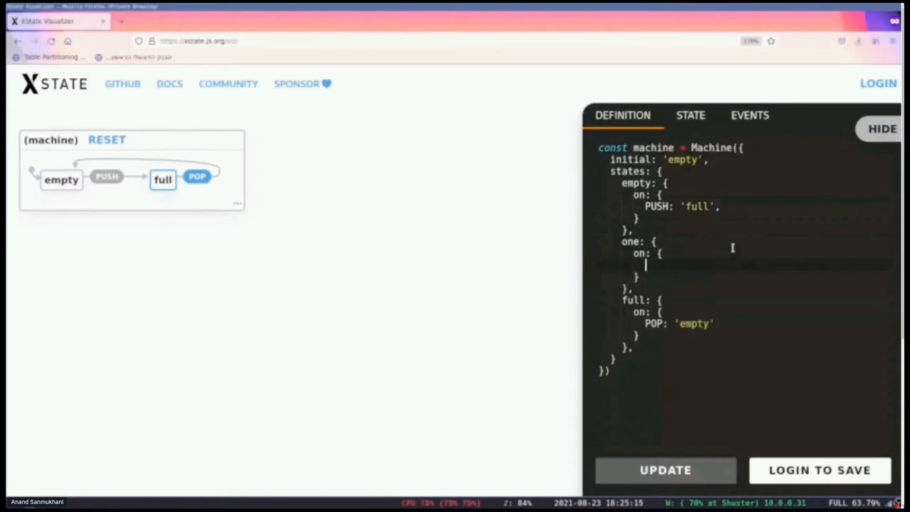
pyautogui.write("PUSH: '")
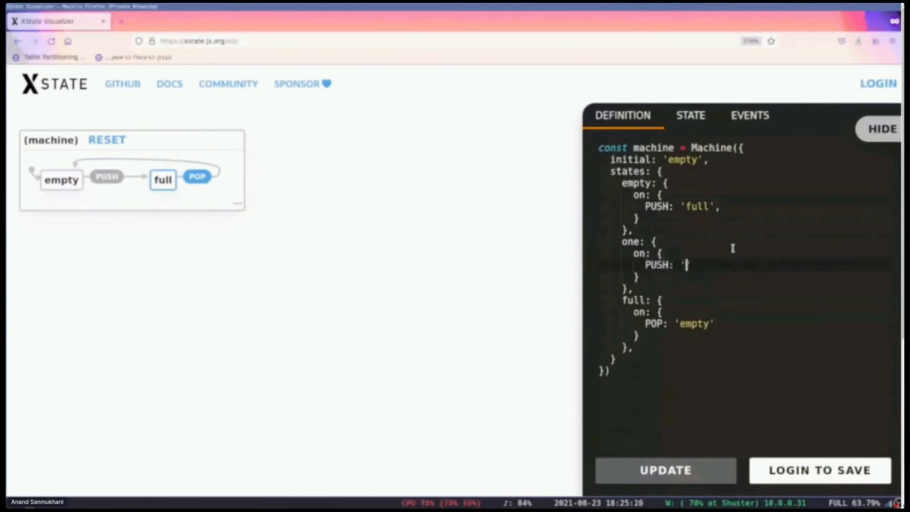
pyautogui.write("full',")
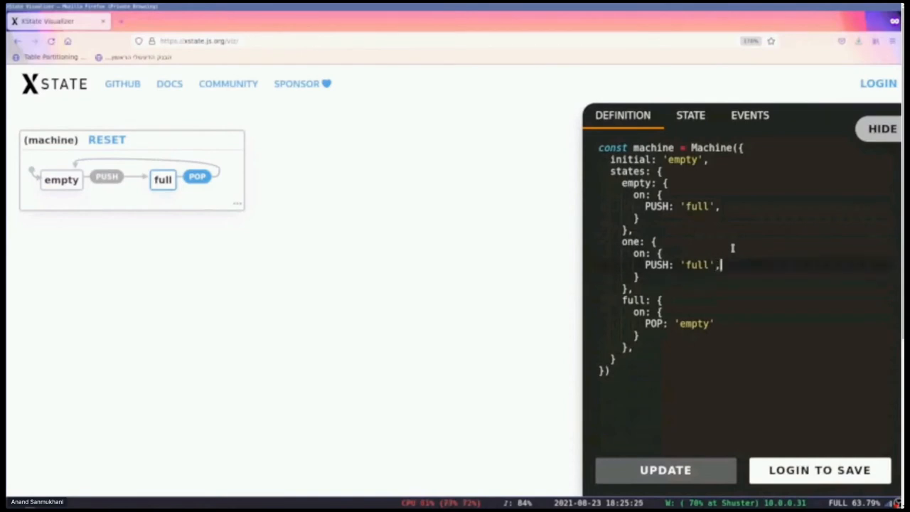
pyautogui.write("POP: 'em")
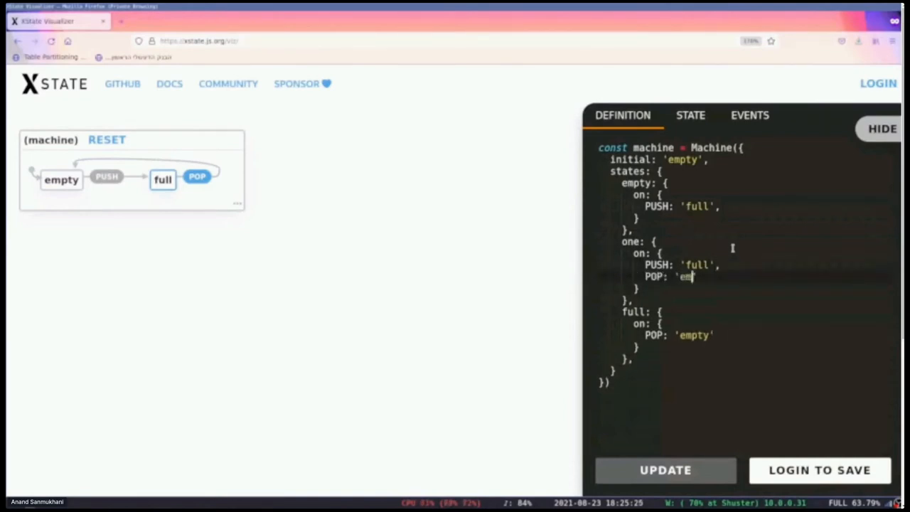
pyautogui.write("pty',")
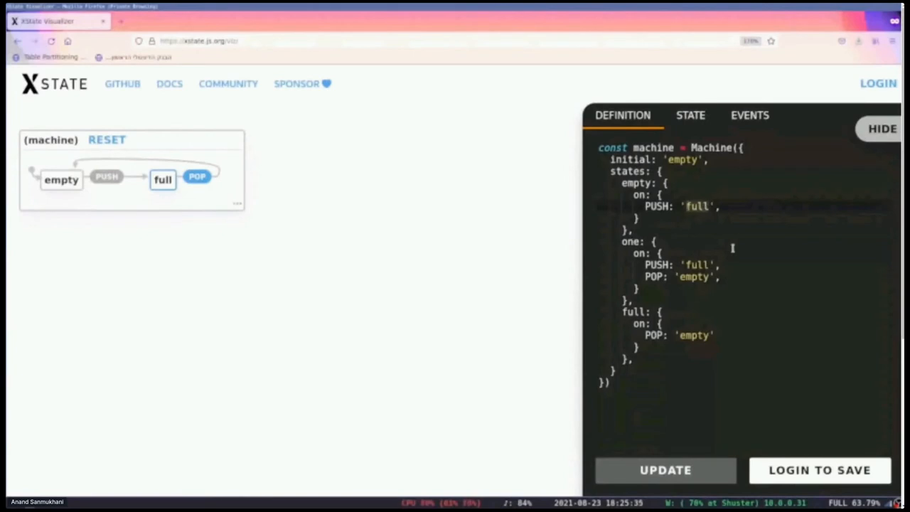
pyautogui.write('one')
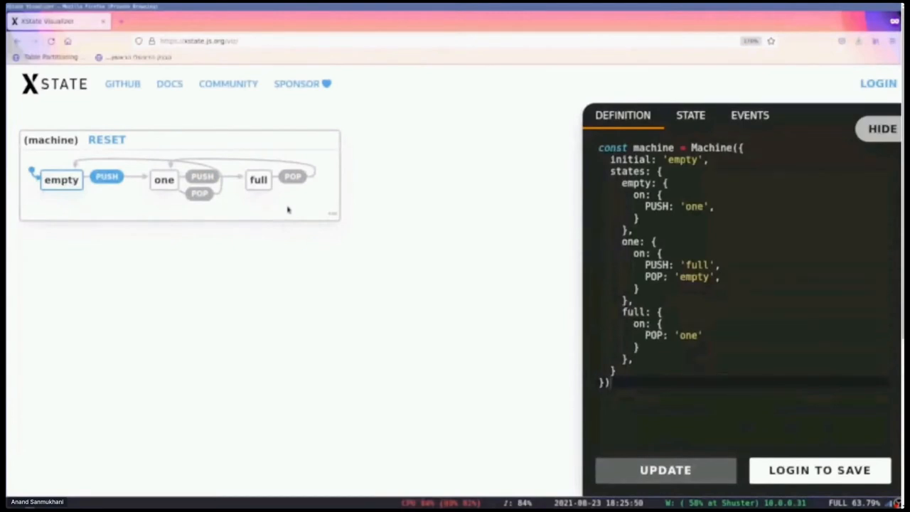
pyautogui.moveTo(420, 266)
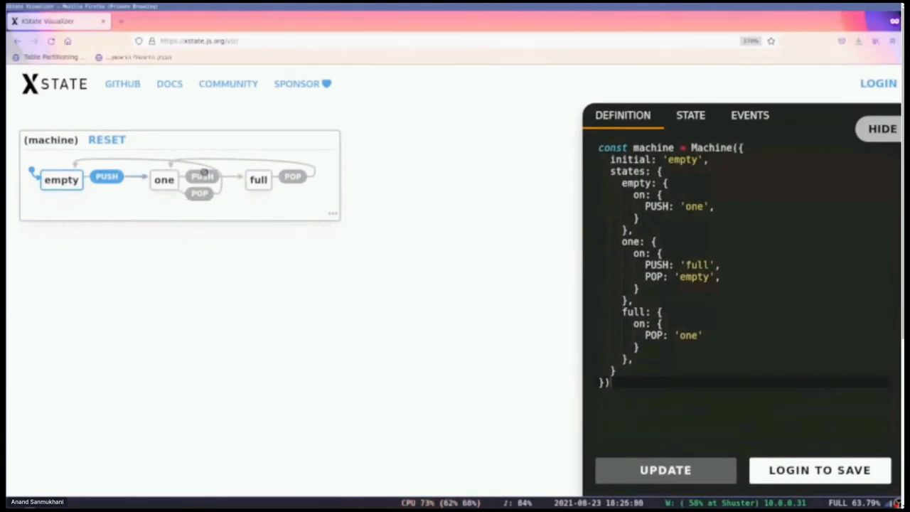
pyautogui.moveTo(284, 254)
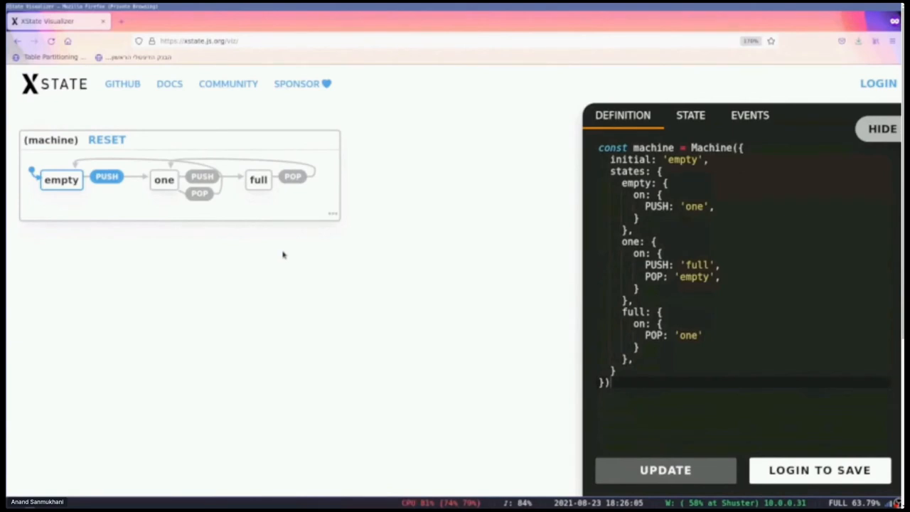
pyautogui.moveTo(132, 170)
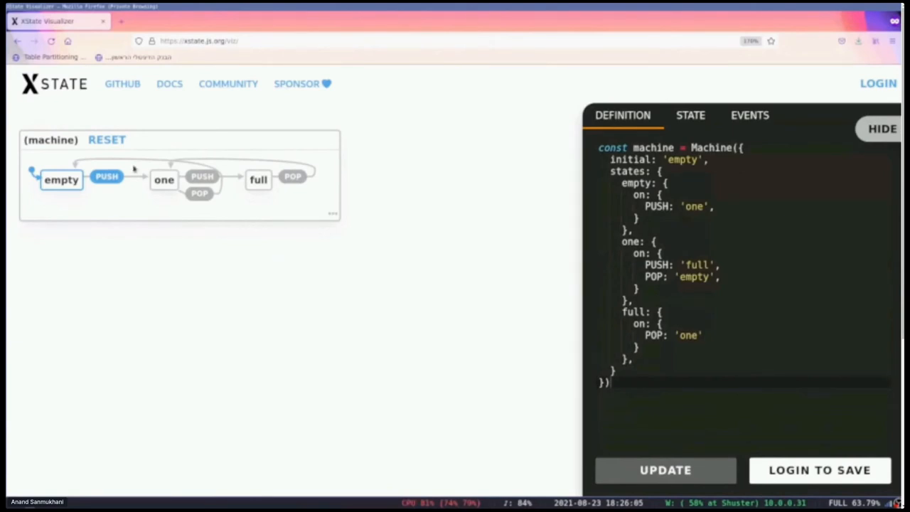
pyautogui.moveTo(108, 187)
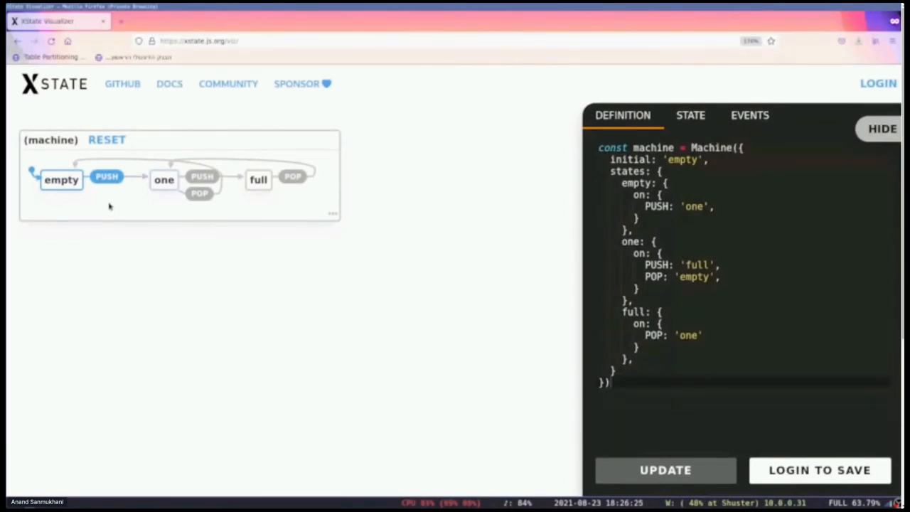
pyautogui.moveTo(114, 202)
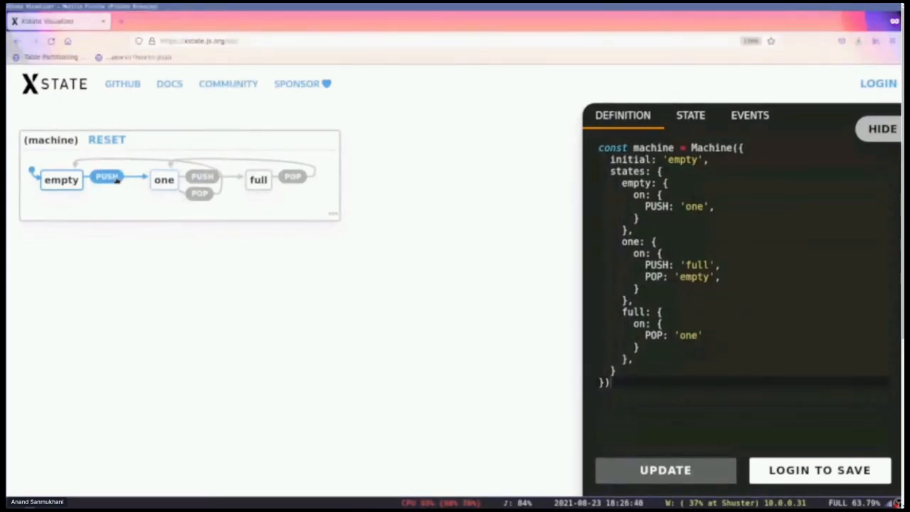
pyautogui.moveTo(107, 177)
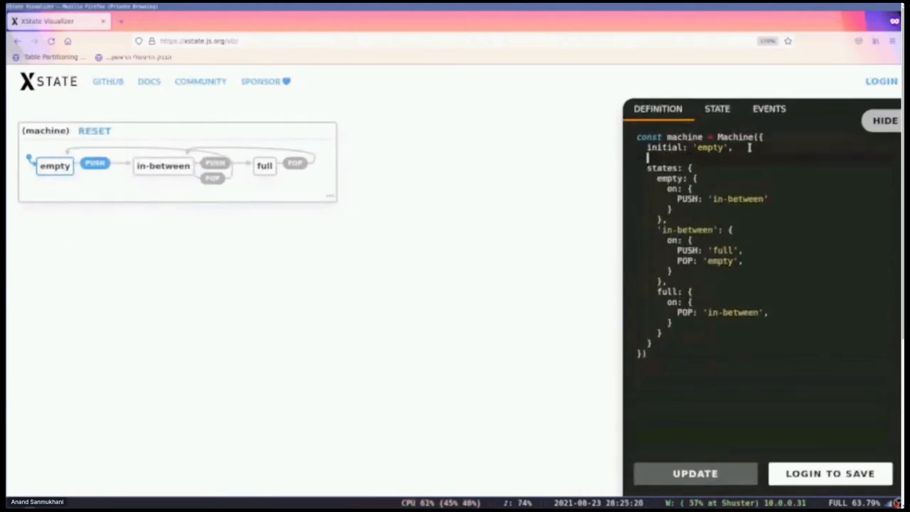
# - Add context with mem as new Array(5), index 0 and size 5
pyautogui.write('context: {')
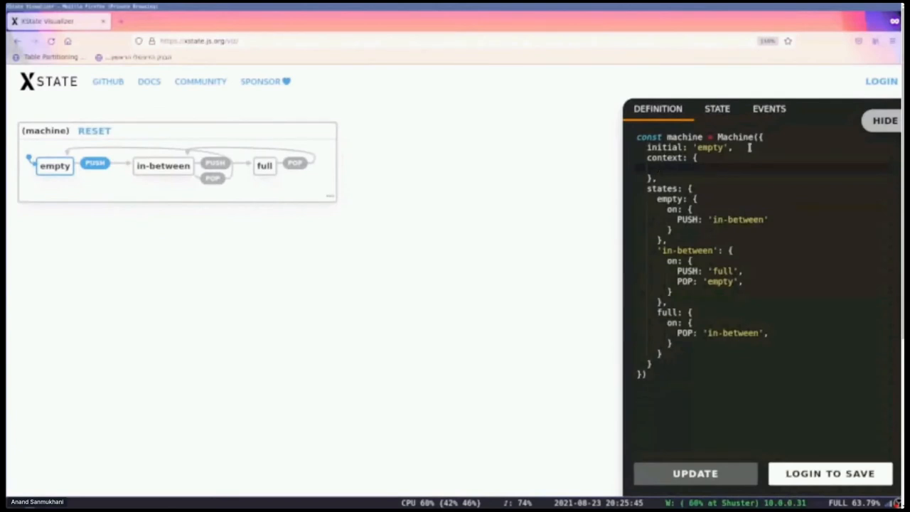
pyautogui.write('mem: new')
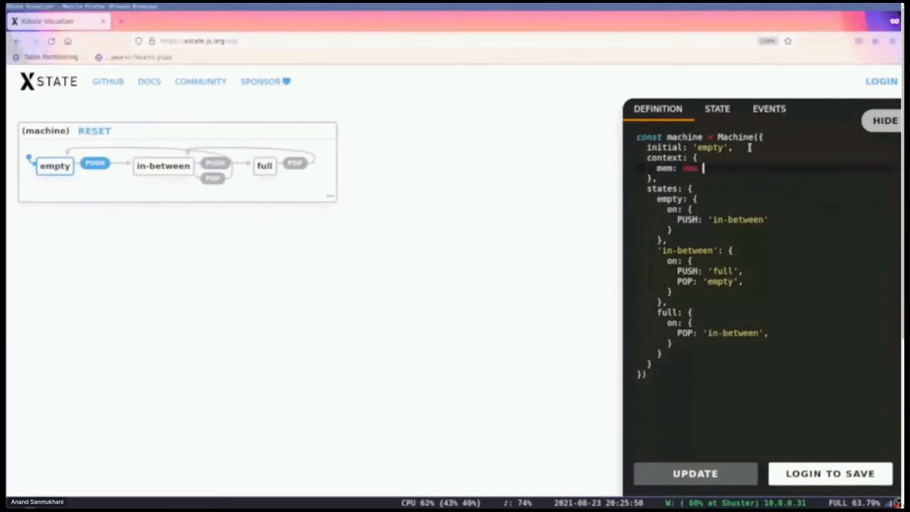
pyautogui.write('Array()')
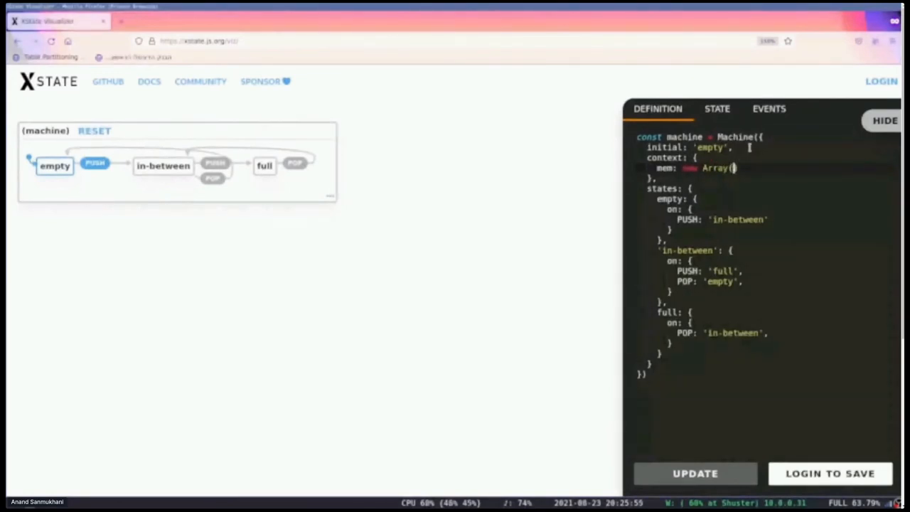
pyautogui.write('5)')
pyautogui.write('index: 0,')
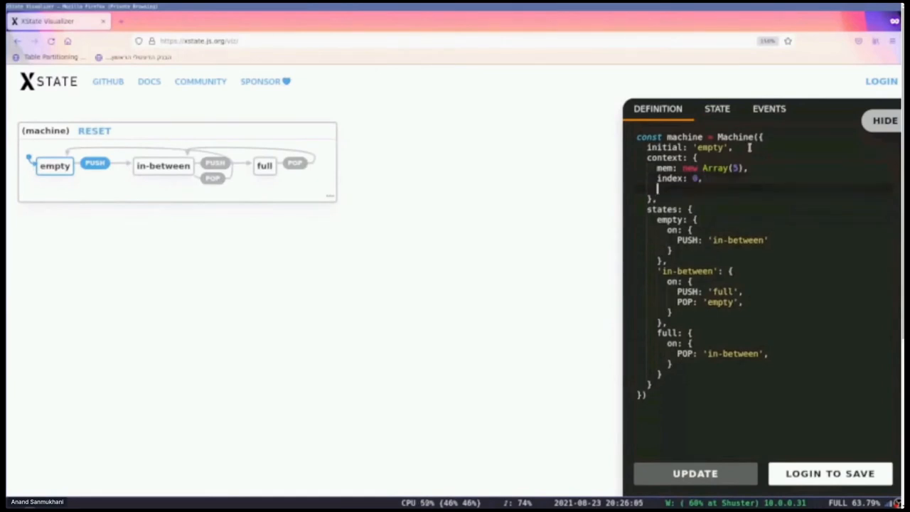
pyautogui.write('size: 5')
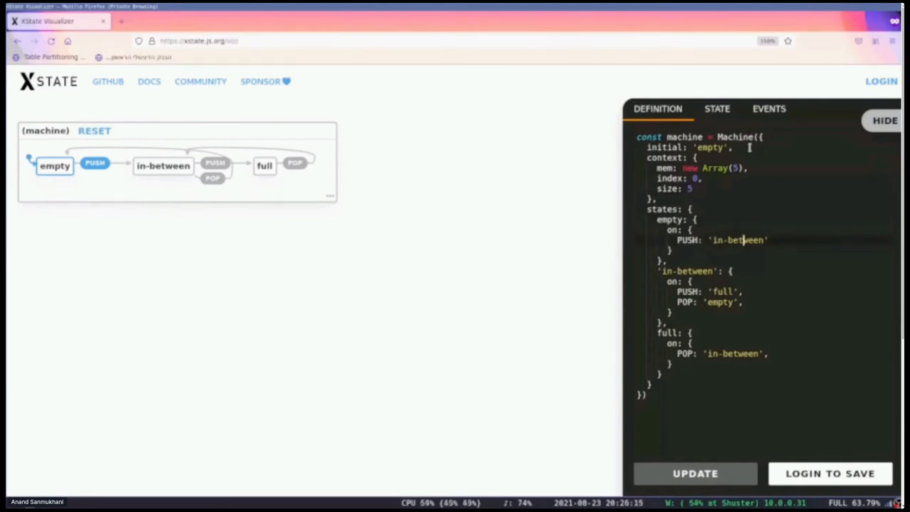
# - Make PUSH a guarded list: target 'full' when isFull, otherwise 'in-between'
pyautogui.write(',')
pyautogui.write('target')
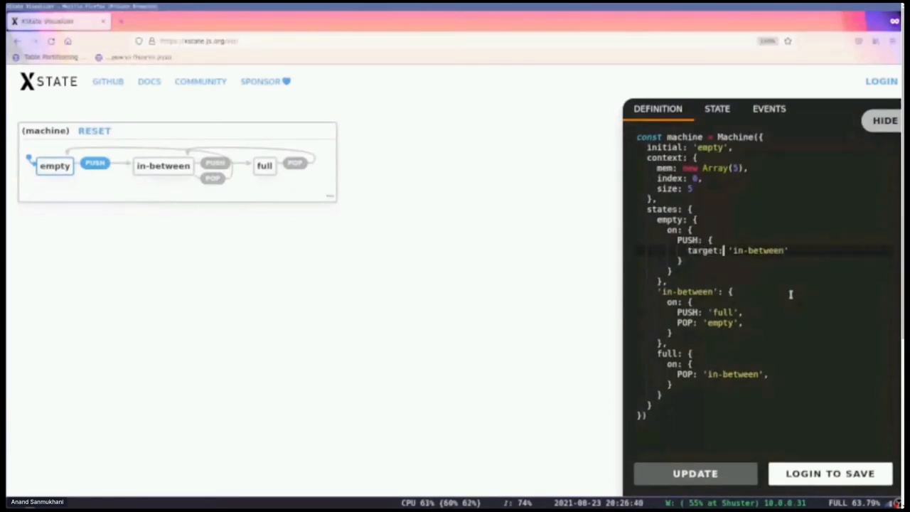
pyautogui.write('[{')
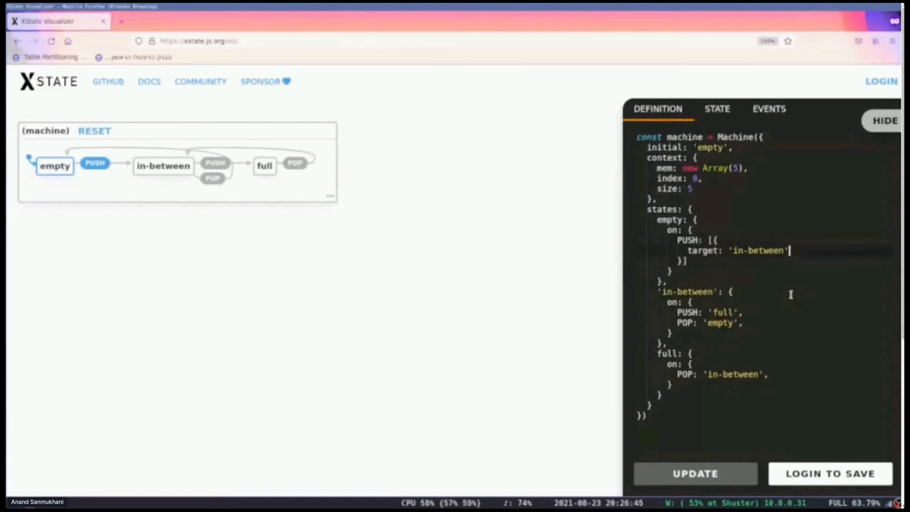
pyautogui.write(',')
pyautogui.write('cond:')
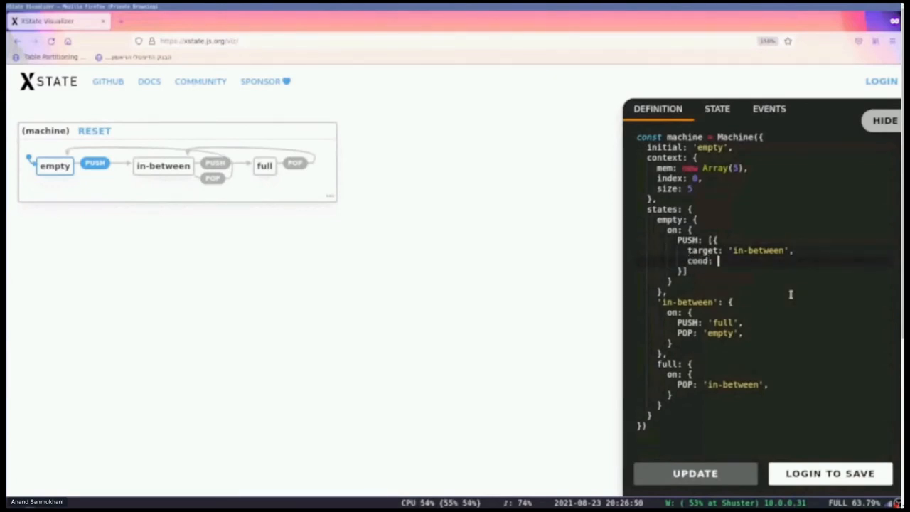
pyautogui.write('isFull,')
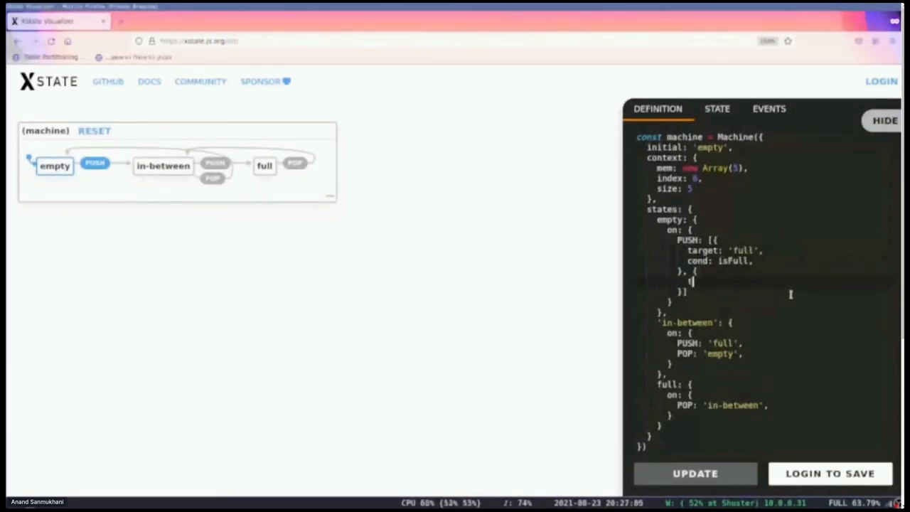
pyautogui.write("target: '")
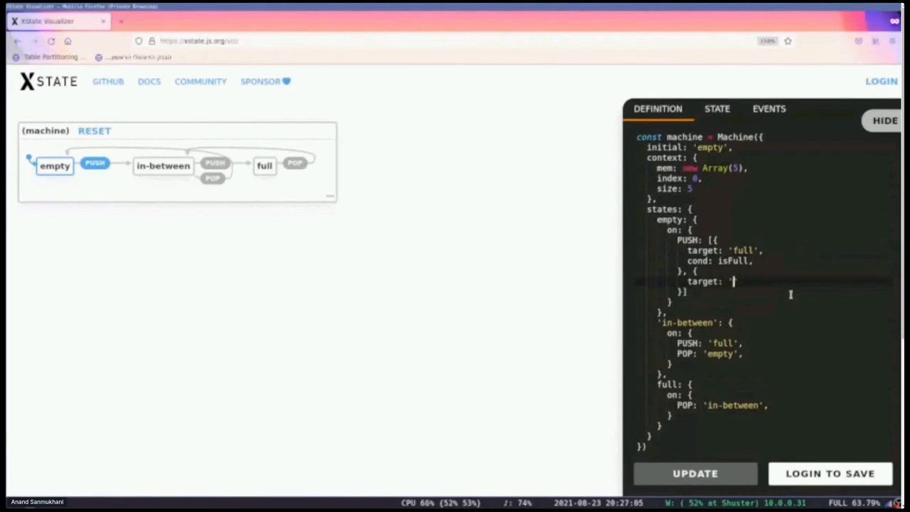
pyautogui.write('in-betw')
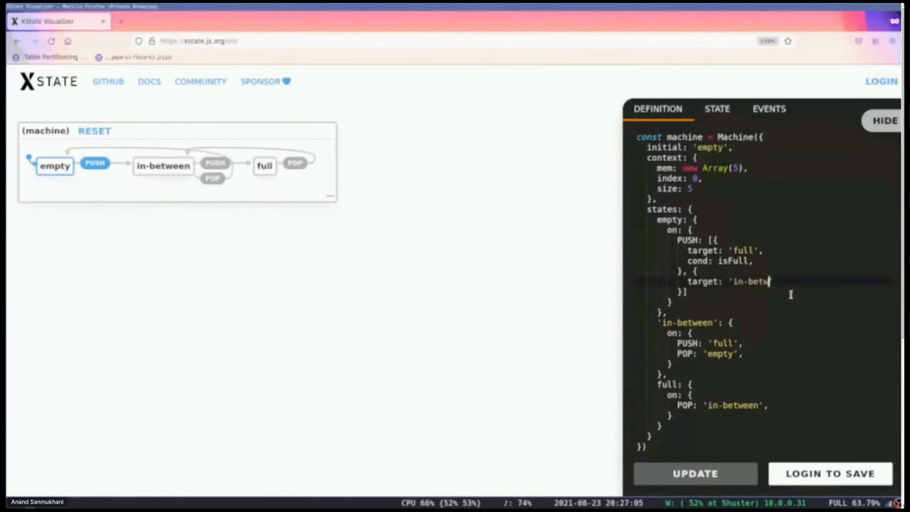
pyautogui.write("een',")
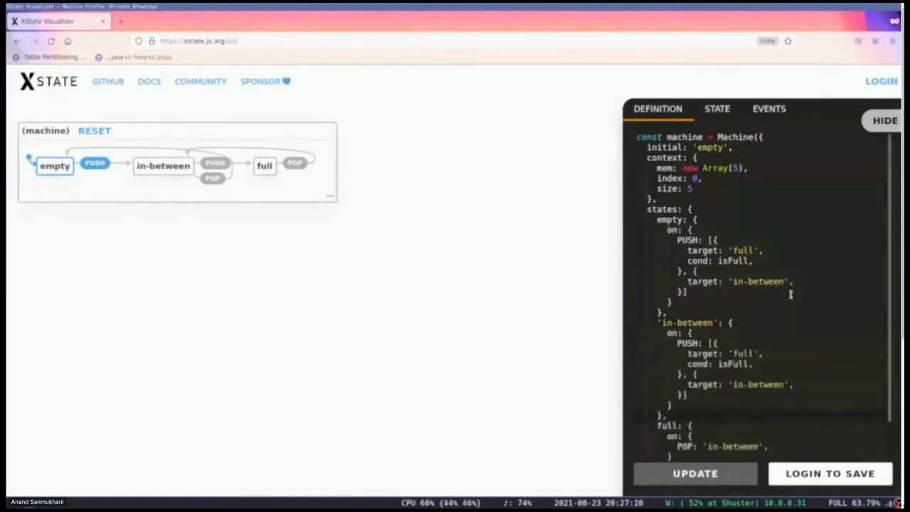
# - Make POP in full and in-between target 'empty' when isEmpty, otherwise 'in-between'
pyautogui.scroll(-3)
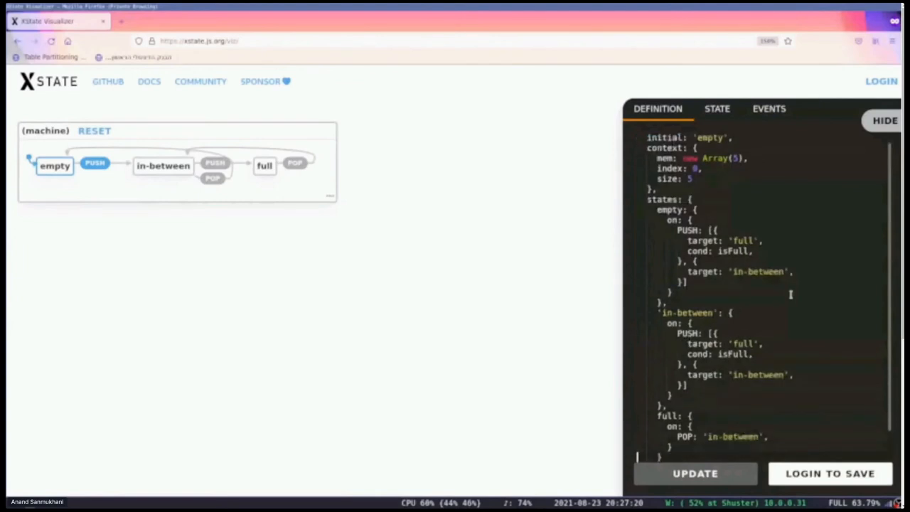
pyautogui.scroll(-3)
pyautogui.write('target')
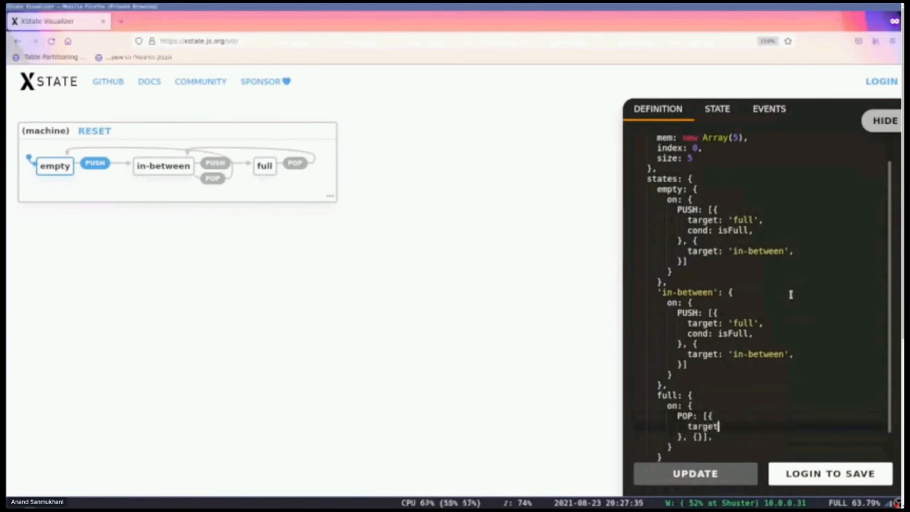
pyautogui.write("'empty',")
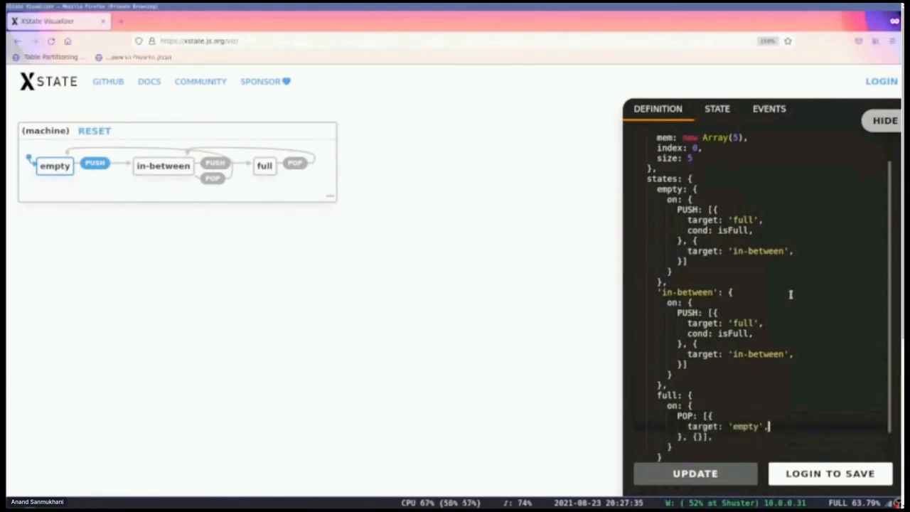
pyautogui.write('cond: isEmpty,')
pyautogui.write("target: 'in-betw")
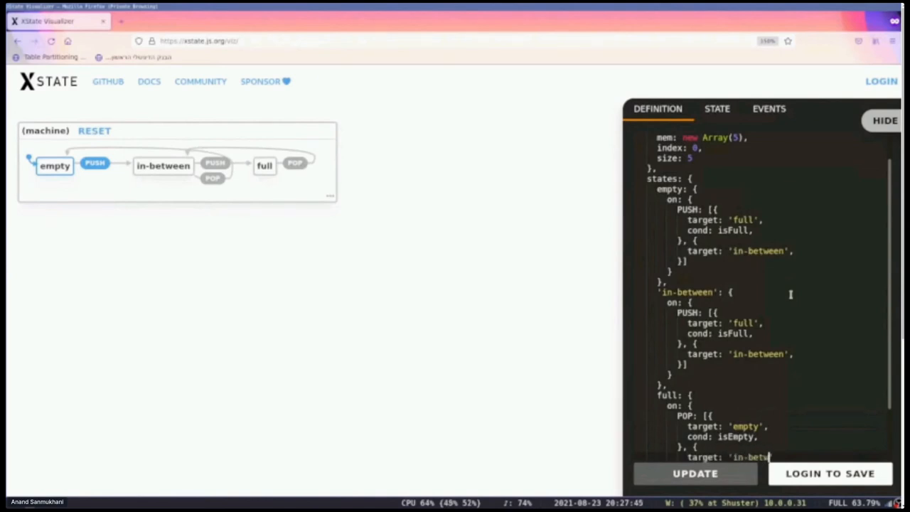
pyautogui.scroll(-3)
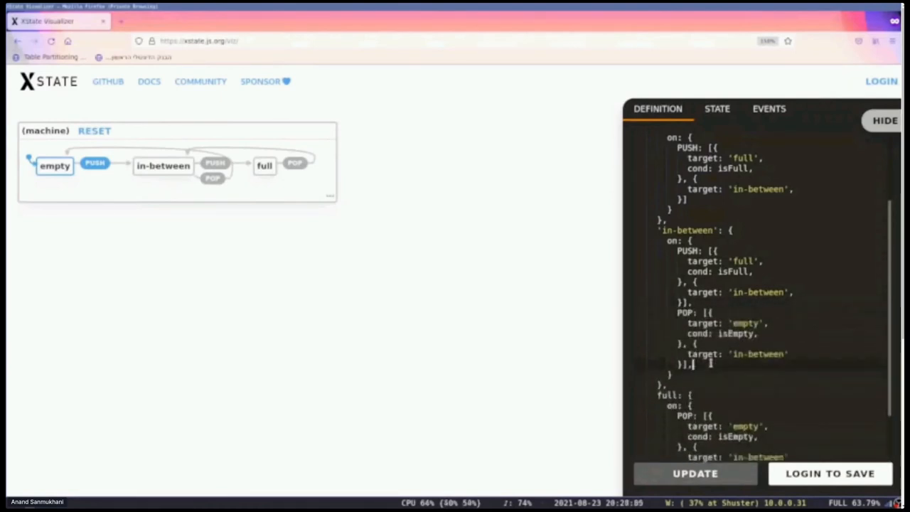
pyautogui.scroll(3)
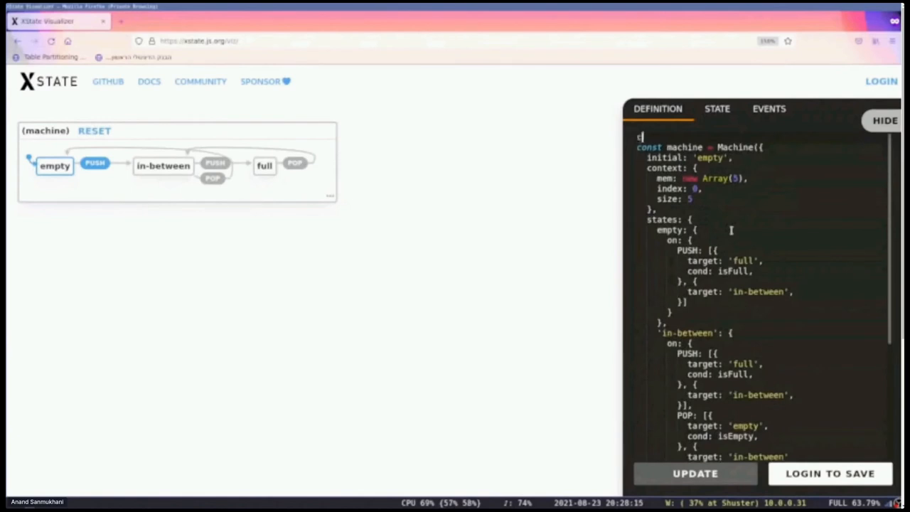
# - Declare guards isFull as ctx.index === ctx.size and isEmpty as ctx.index === 1
pyautogui.write('const isFull =')
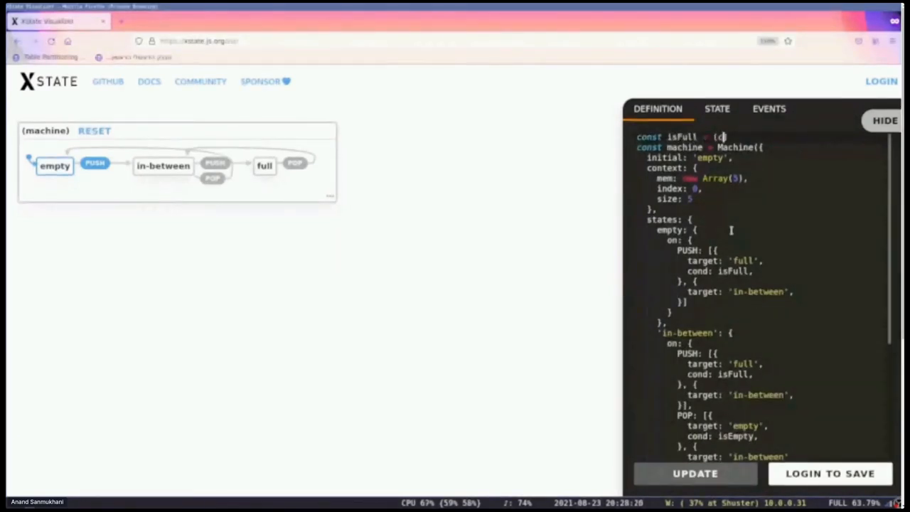
pyautogui.write('(ctx) =>')
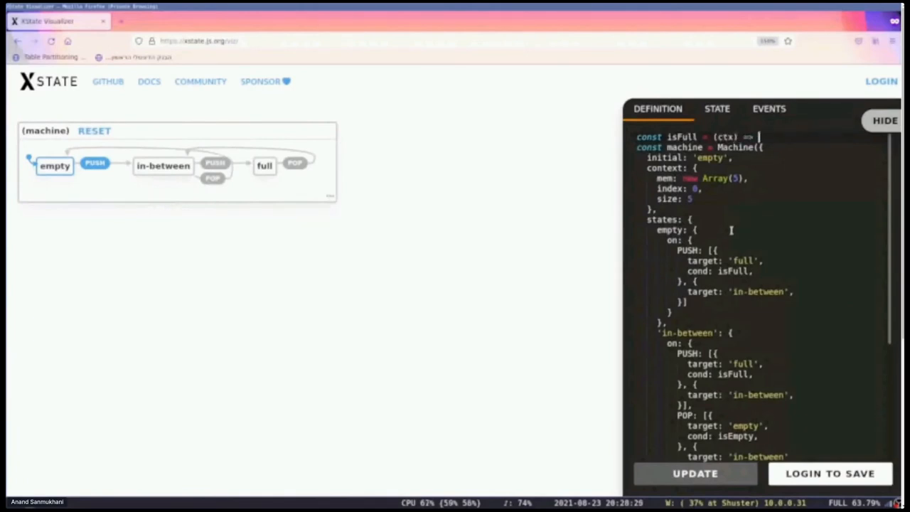
pyautogui.write('ctx.')
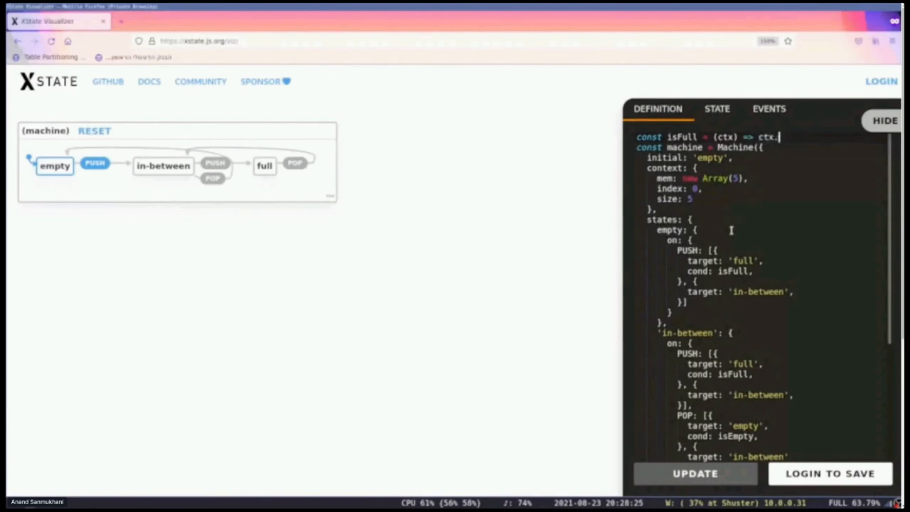
pyautogui.write('index')
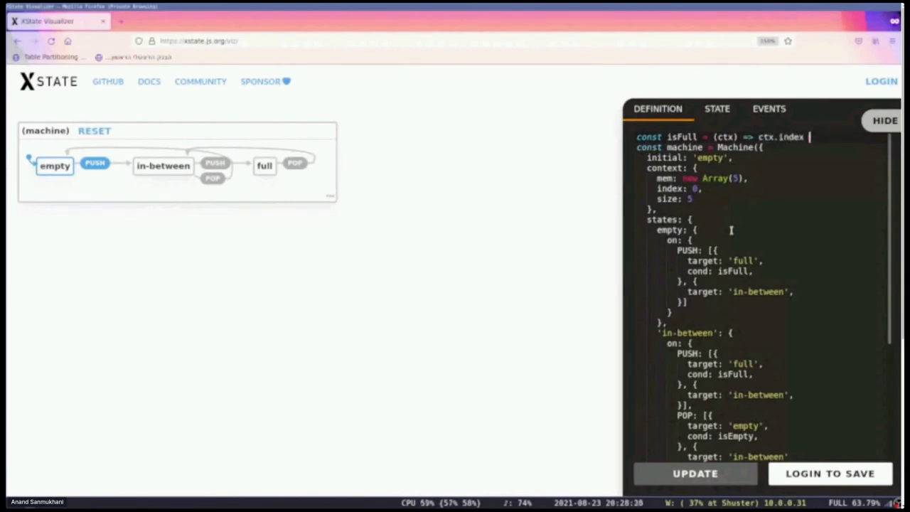
pyautogui.write('=== ctx.size')
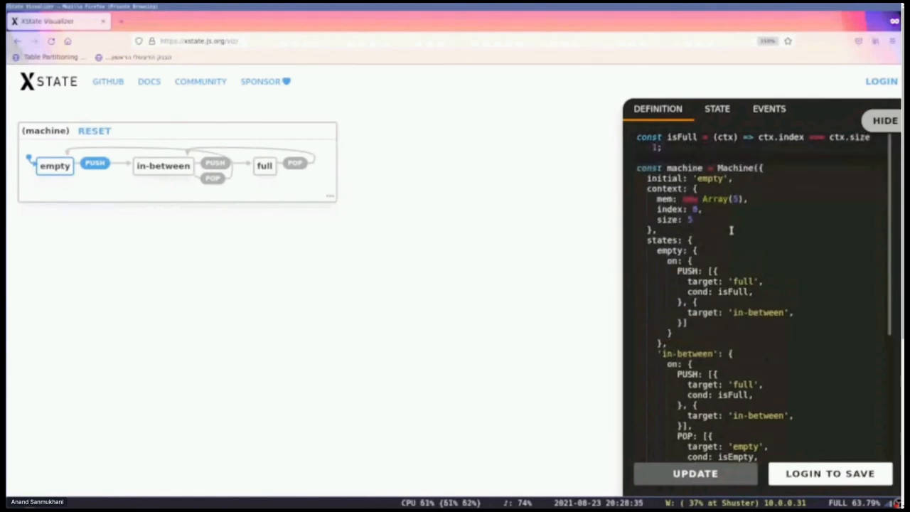
pyautogui.write('const isEmpty = (')
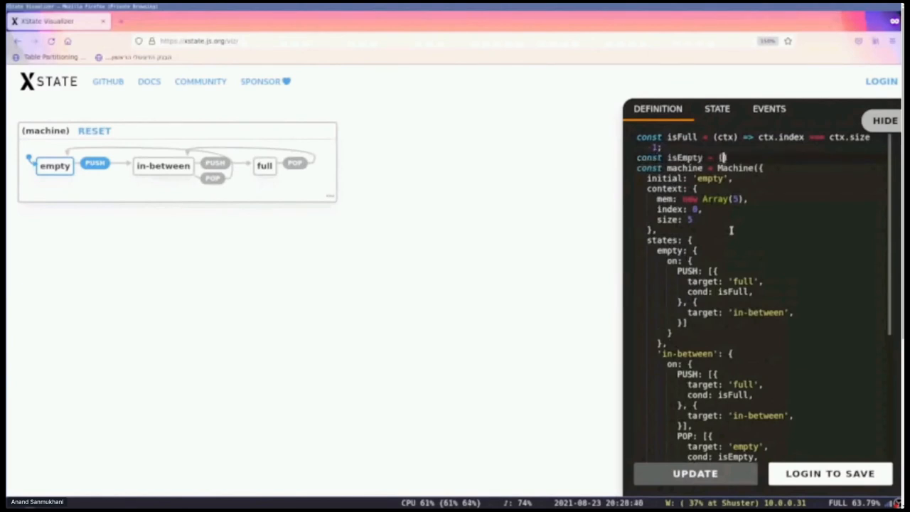
pyautogui.write('(ctx) =>')
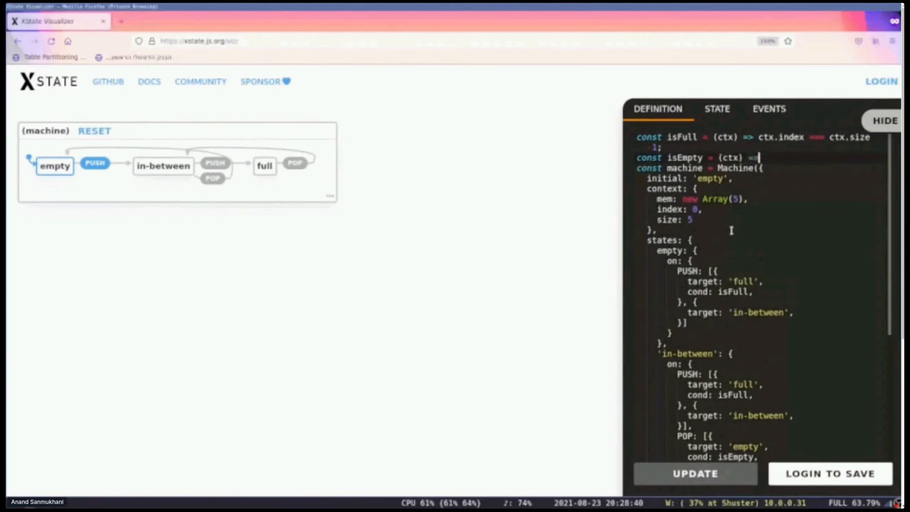
pyautogui.write('ctx.index')
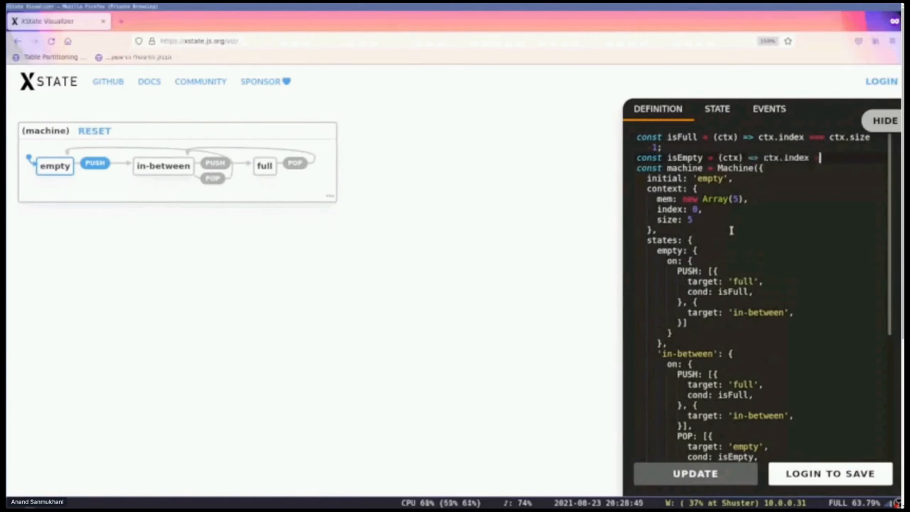
pyautogui.write('=== 1;')
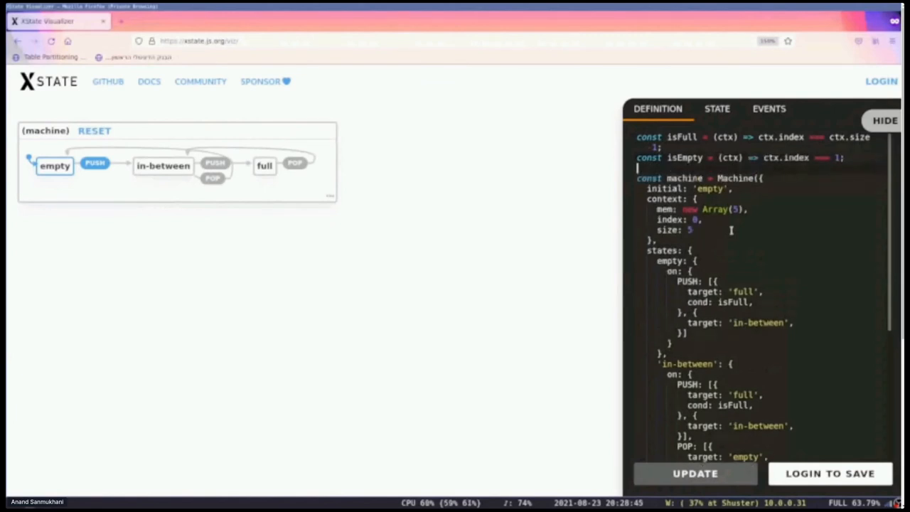
pyautogui.scroll(-3)
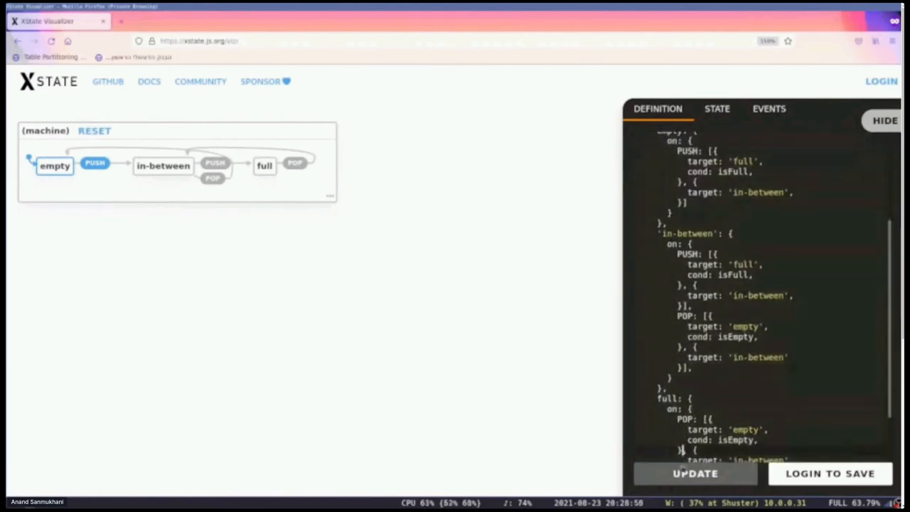
# - Apply the definition so the diagram labels PUSH with isFull and POP with isEmpty
pyautogui.click(692, 471)
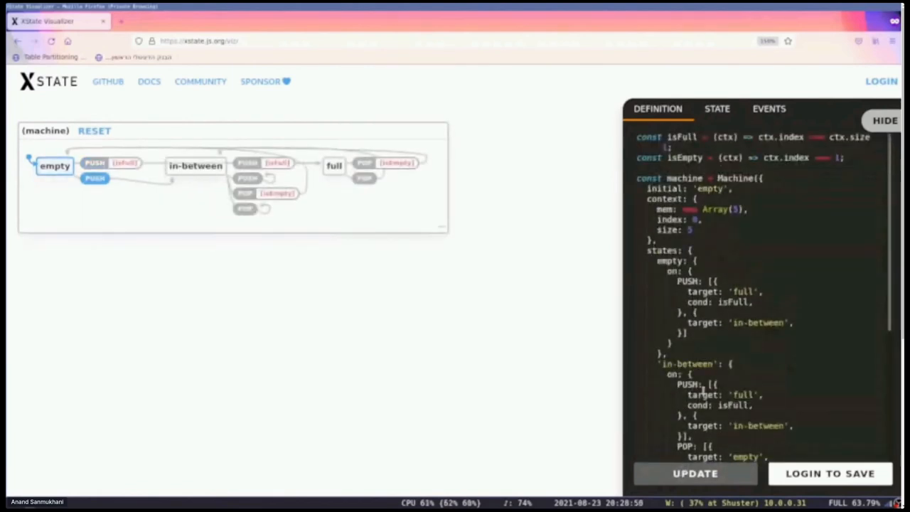
pyautogui.scroll(-3)
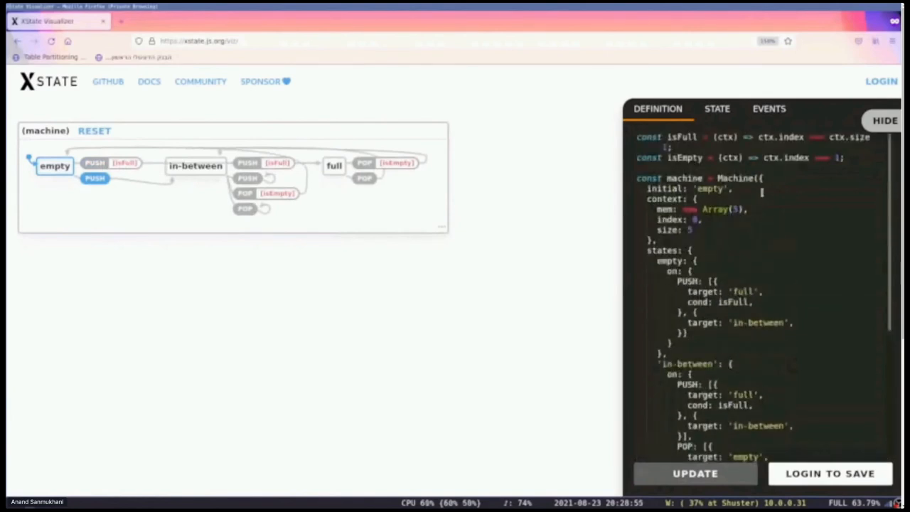
pyautogui.scroll(-3)
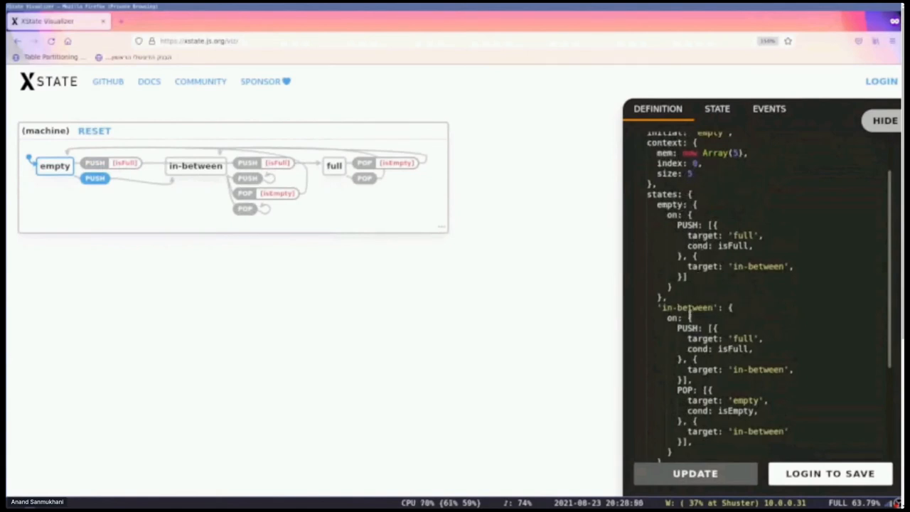
pyautogui.scroll(-3)
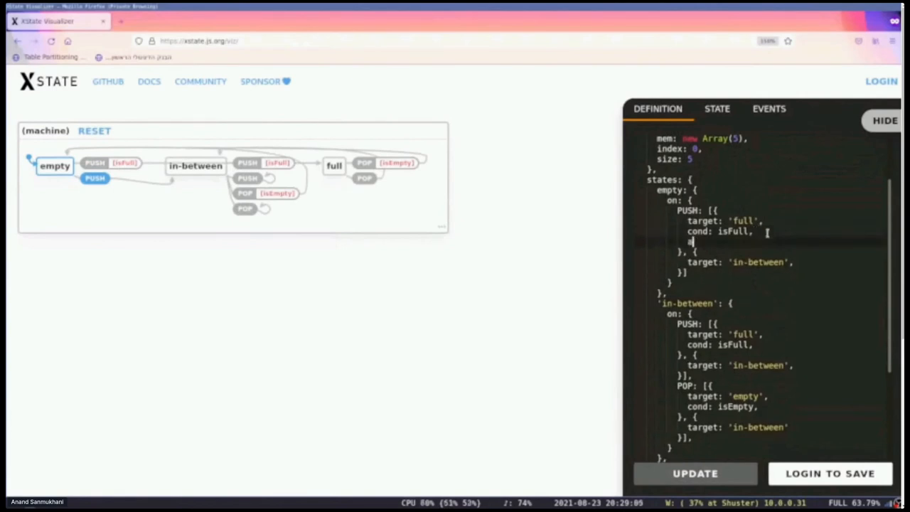
# - Start a push assign action whose mem updater takes ctx and evt
pyautogui.write('actions: [],')
pyautogui.write('const')
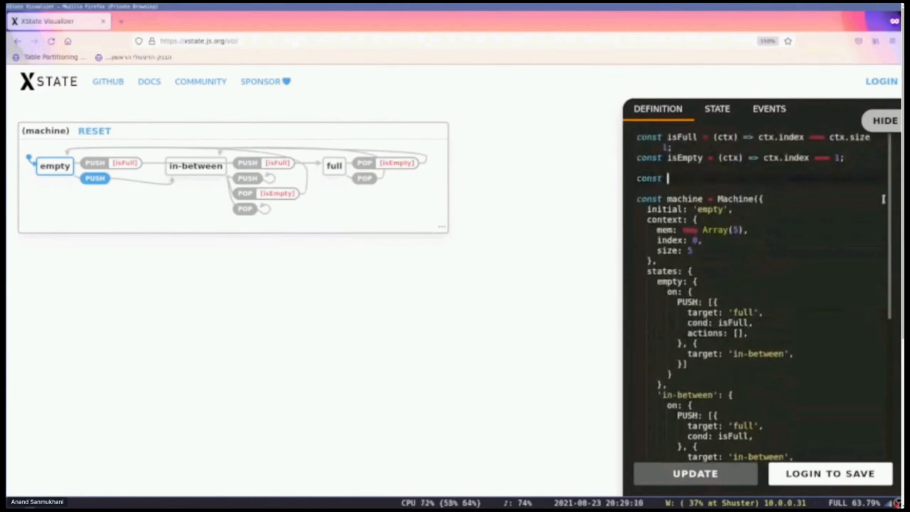
pyautogui.write('push = assign')
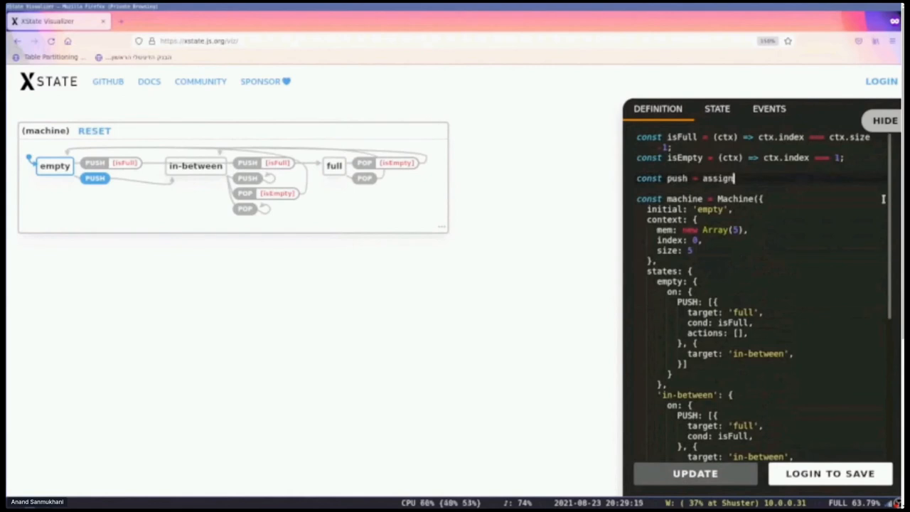
pyautogui.write('({})')
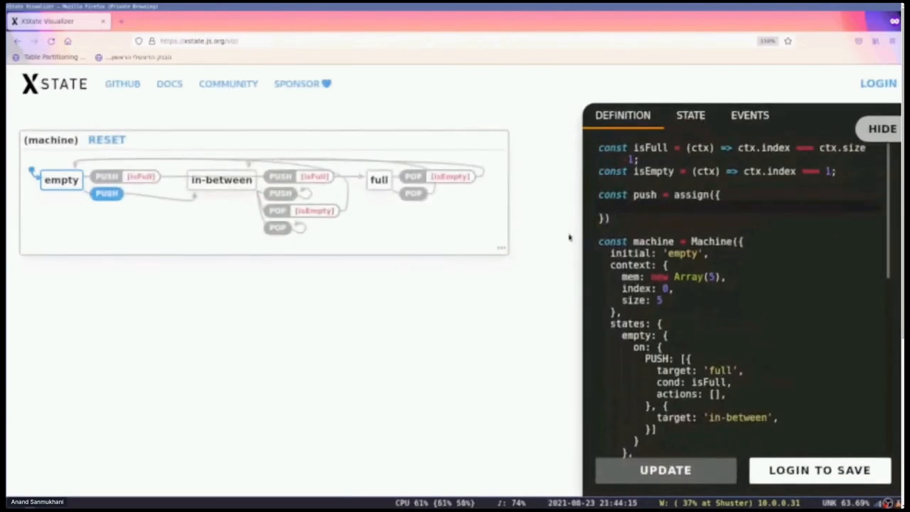
pyautogui.write('mem')
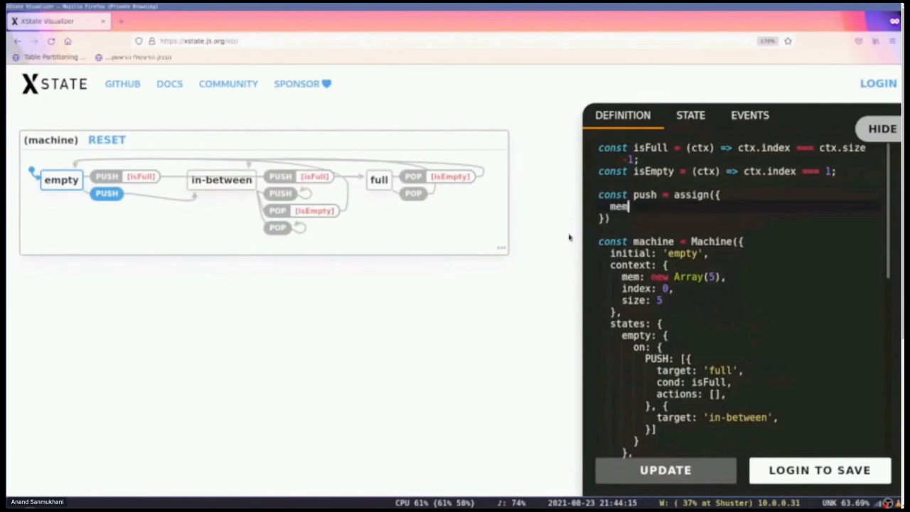
pyautogui.write(': (ctx,')
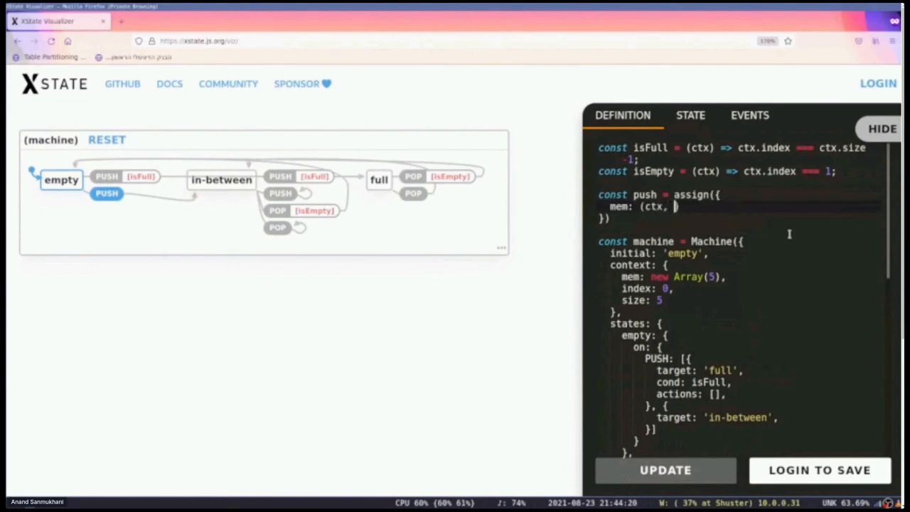
pyautogui.write('evt) =>')
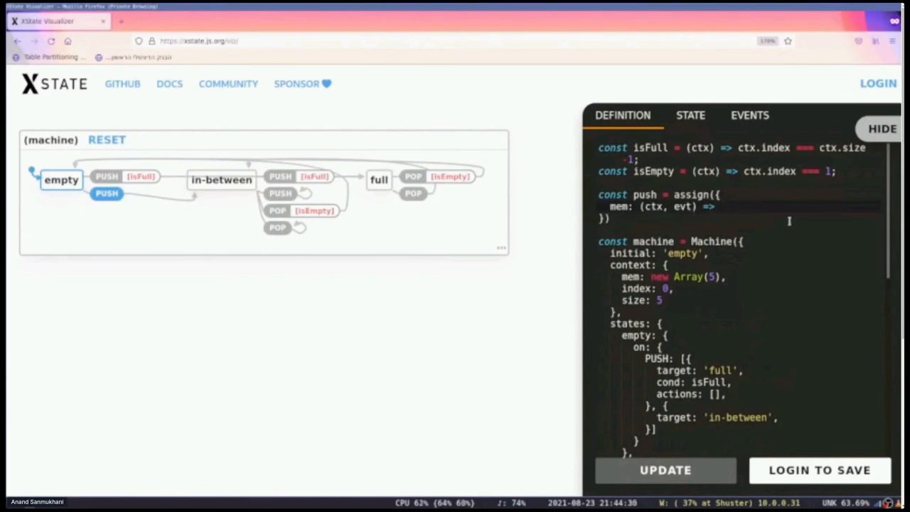
# - Build mem from the slices around the index with evt.value inserted, and advance index by one
pyautogui.write('[...')
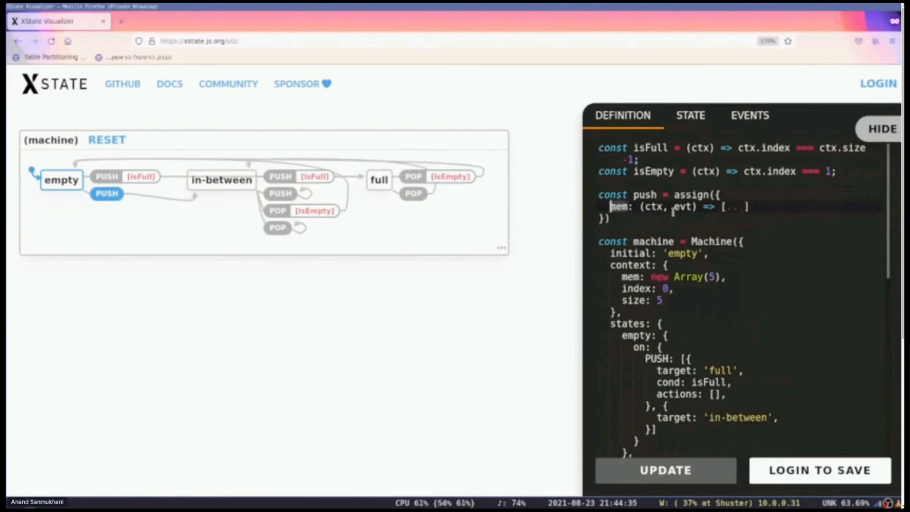
pyautogui.write('c')
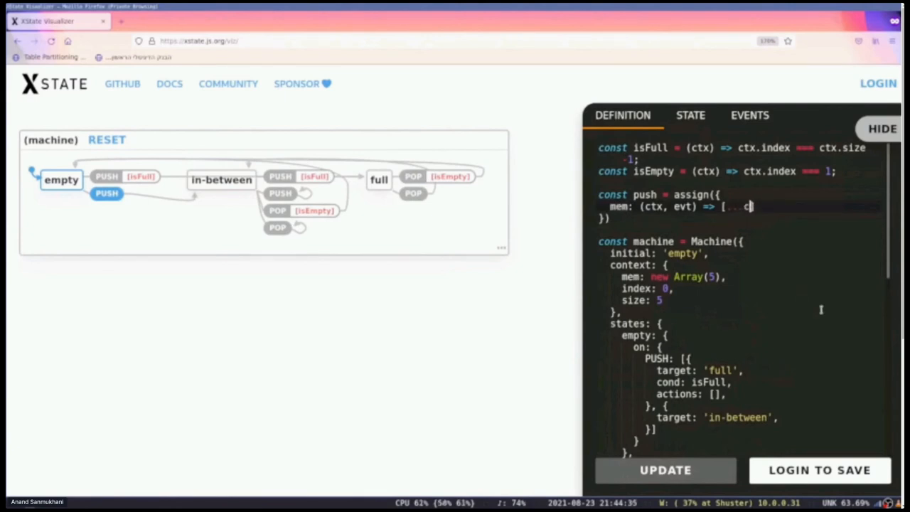
pyautogui.write('tx.mem.slice')
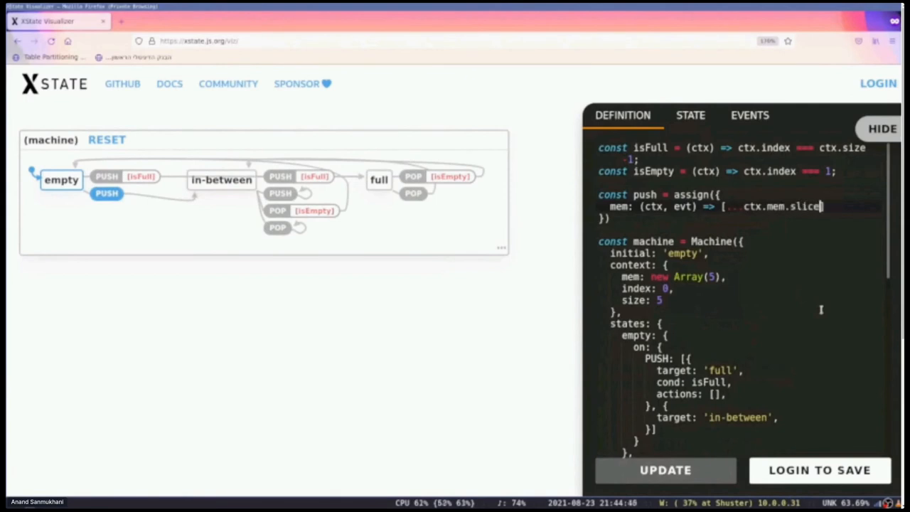
pyautogui.write('(0, e)')
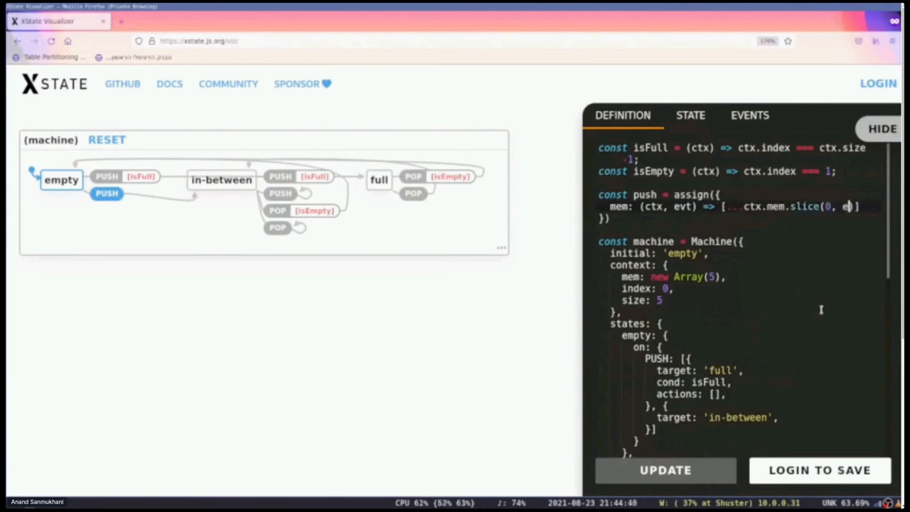
pyautogui.write('vt.index), evt.value,')
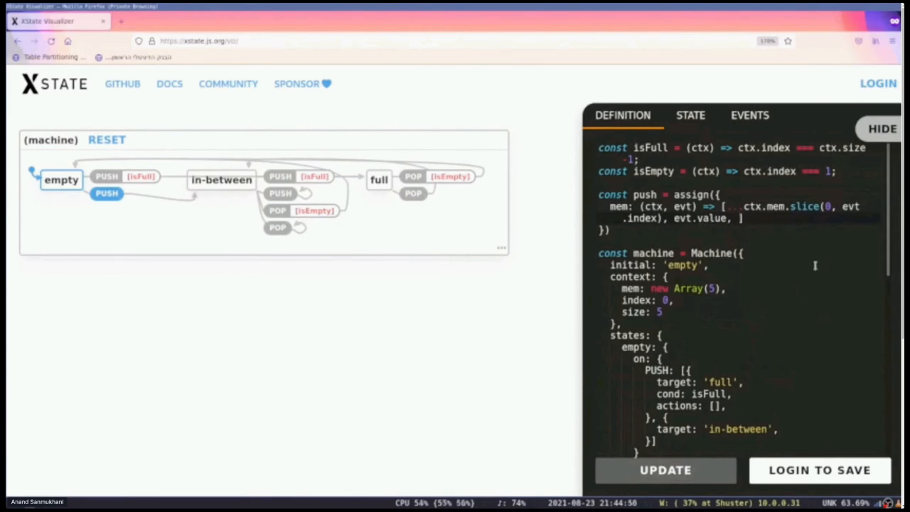
pyautogui.write('...ctx')
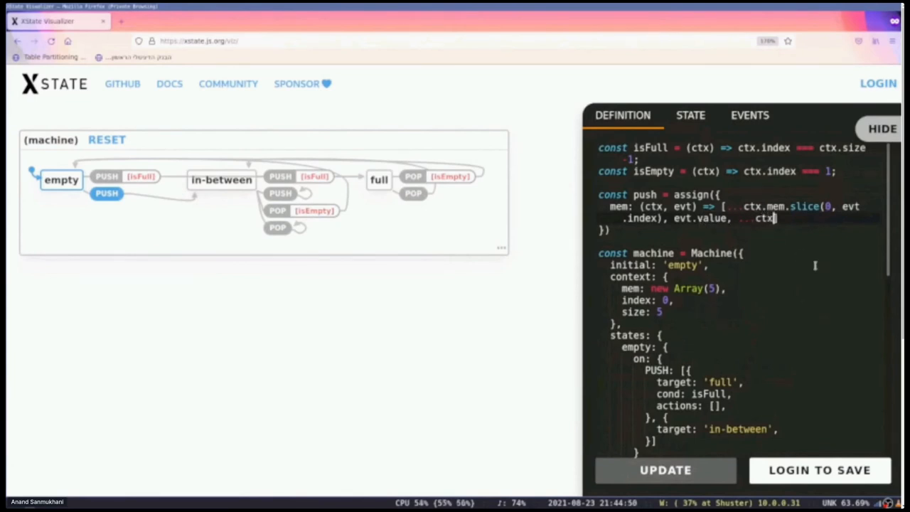
pyautogui.write('.mem.slice')
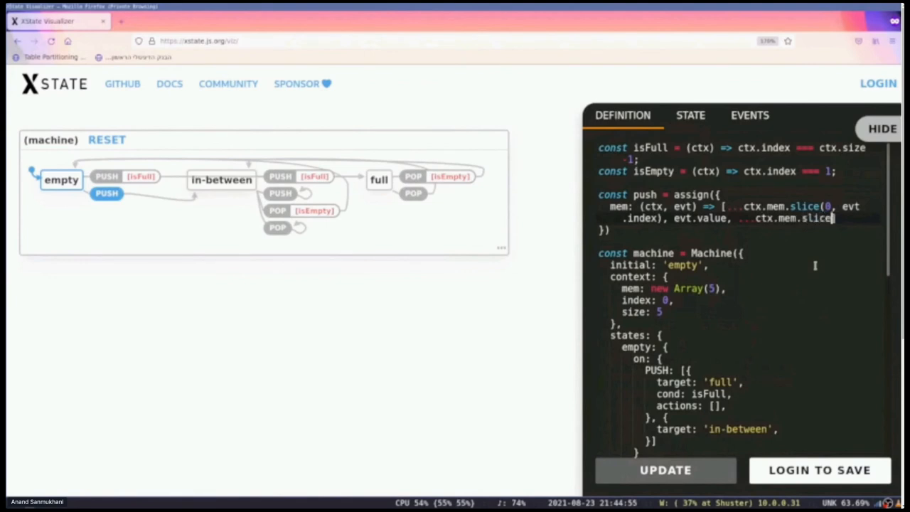
pyautogui.write('(ctx.index+1)')
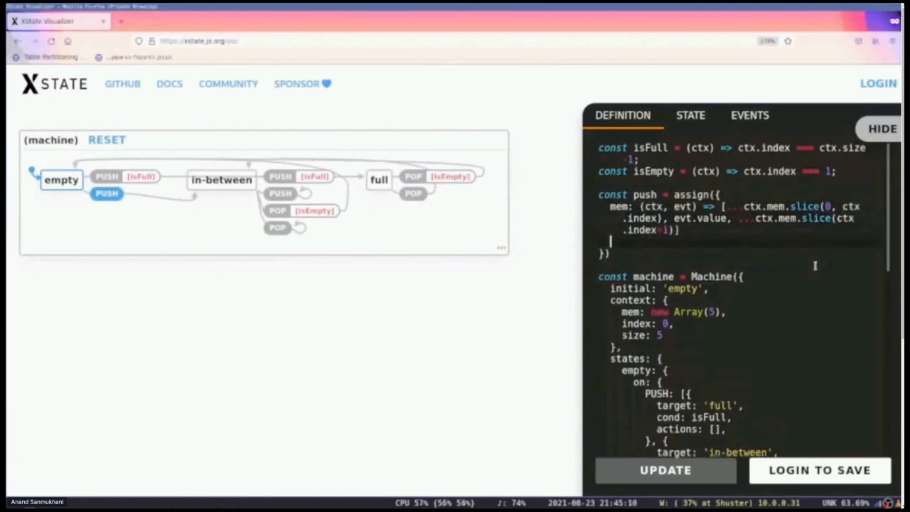
pyautogui.write('index: (ctx) => ctx.index+1,')
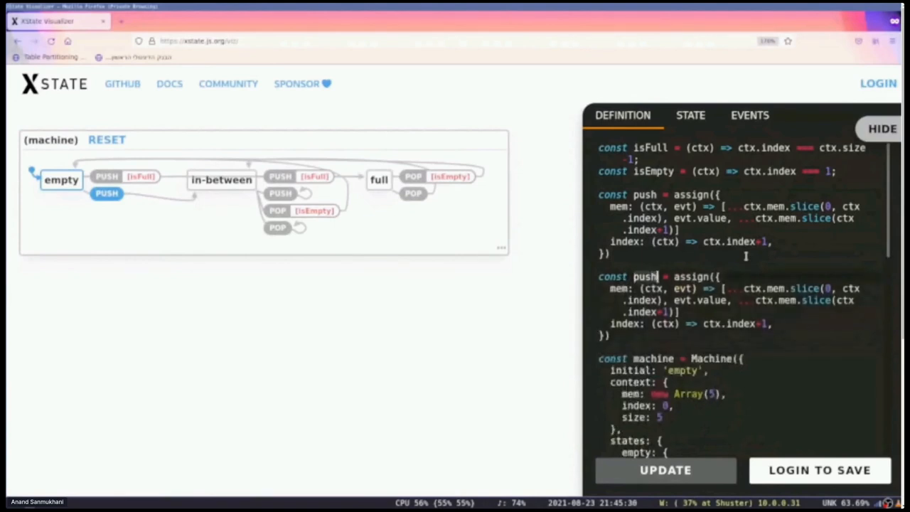
# - Rename the duplicated assign block to pop and replace evt.value with null for the top slot
pyautogui.write('pop')
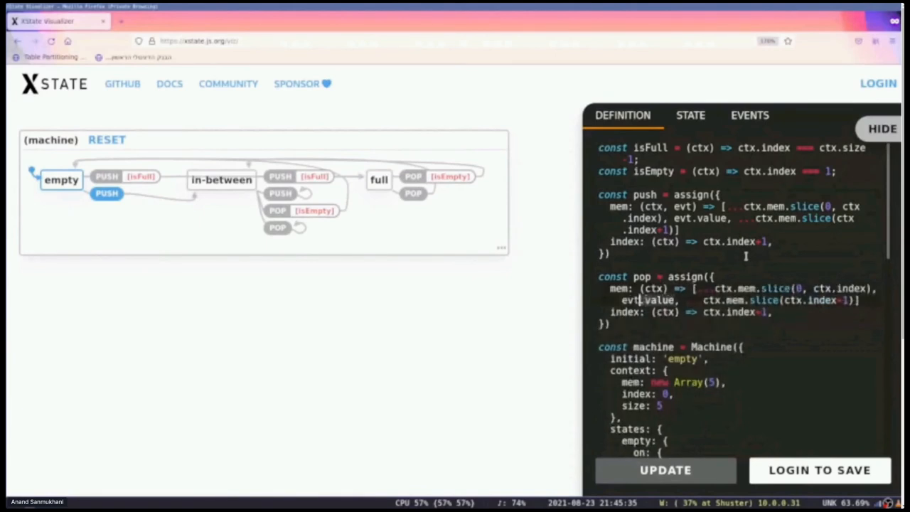
pyautogui.write('null')
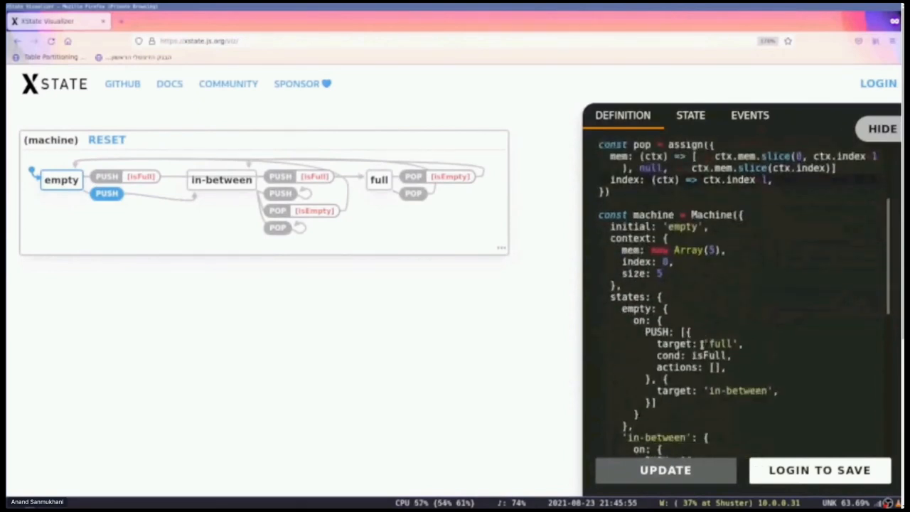
# - Add actions: [push] to the PUSH transitions and actions: [pop] to the POP transitions in the config
pyautogui.scroll(-3)
pyautogui.write('push')
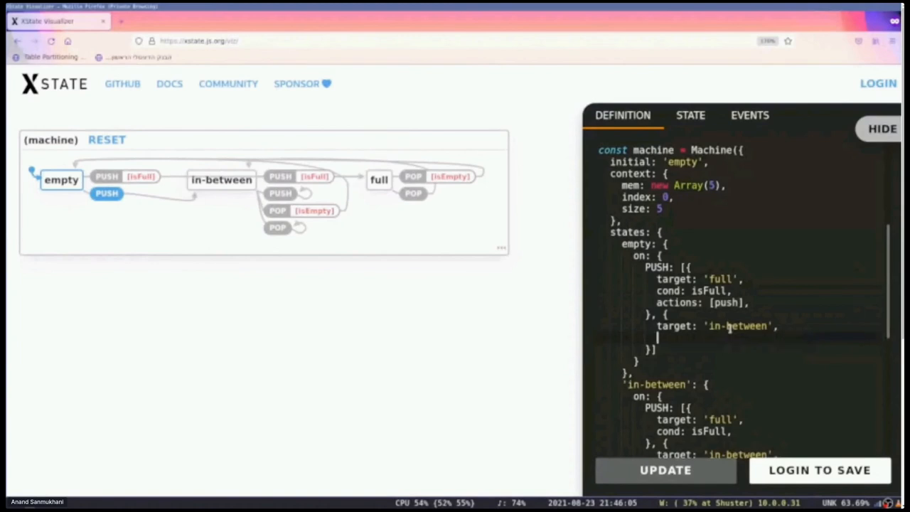
pyautogui.write('actions: [push],')
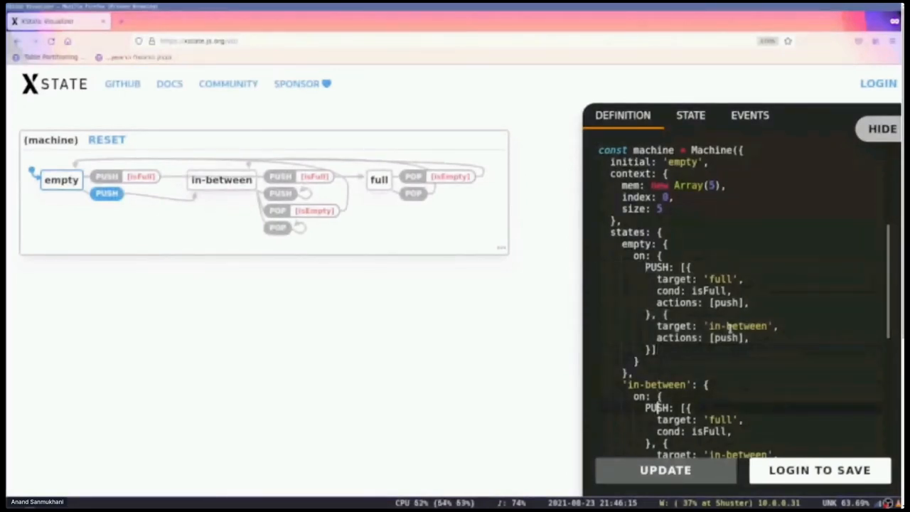
pyautogui.scroll(-3)
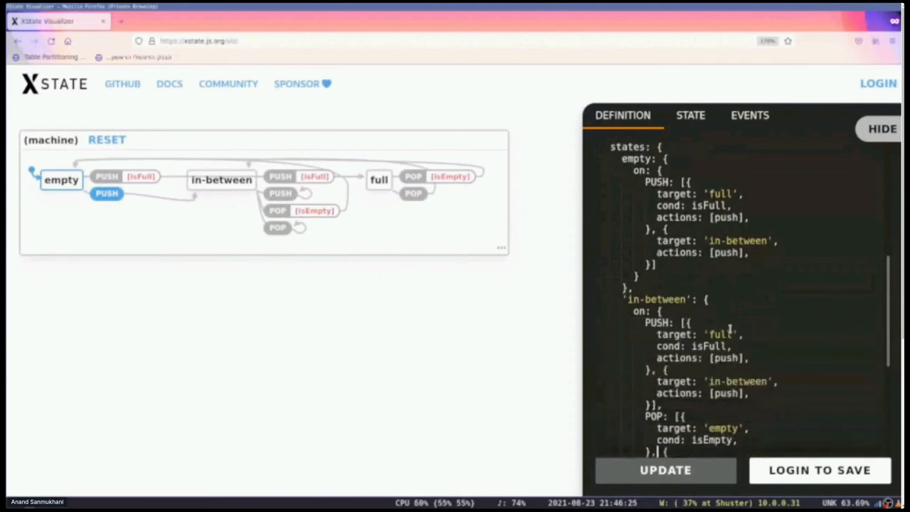
pyautogui.scroll(-3)
pyautogui.write('actions: [pop')
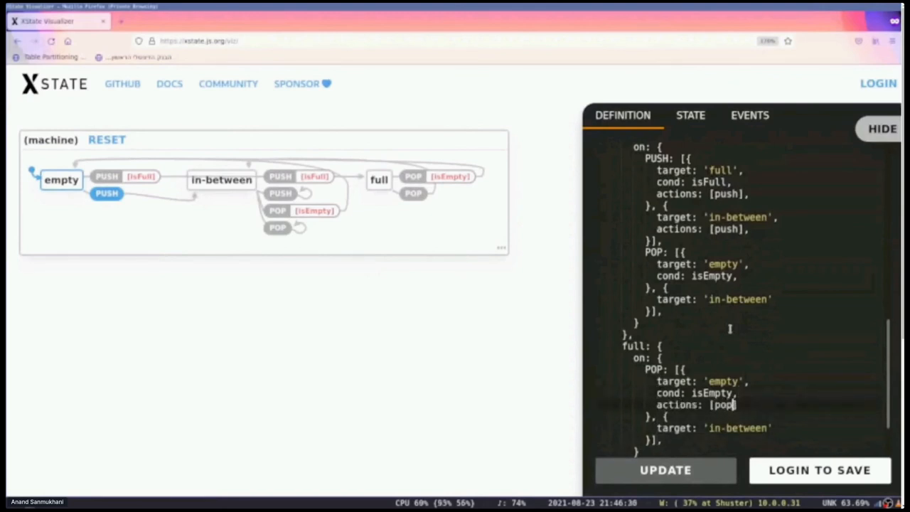
pyautogui.write('],')
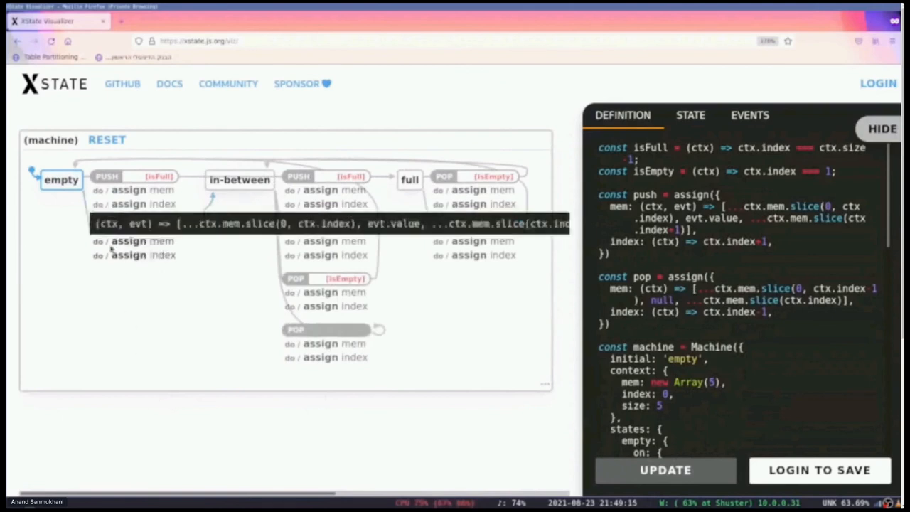
pyautogui.moveTo(138, 277)
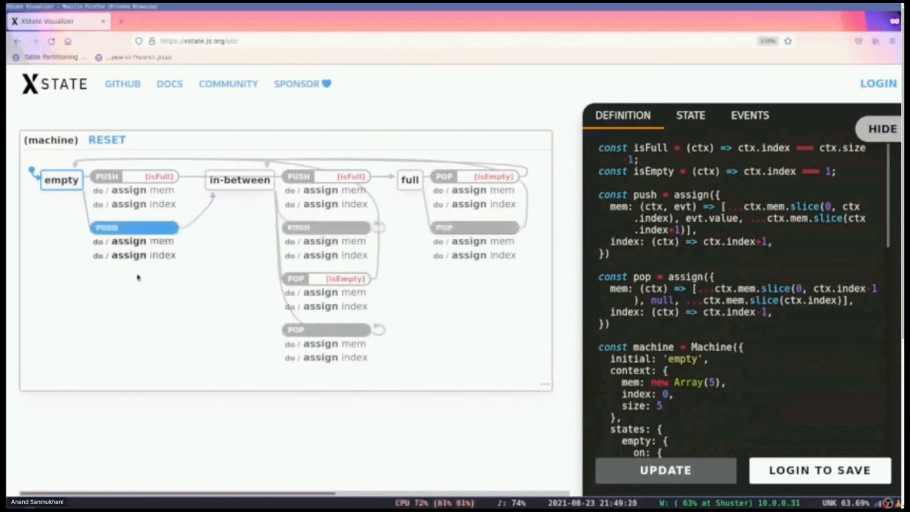
pyautogui.moveTo(142, 240)
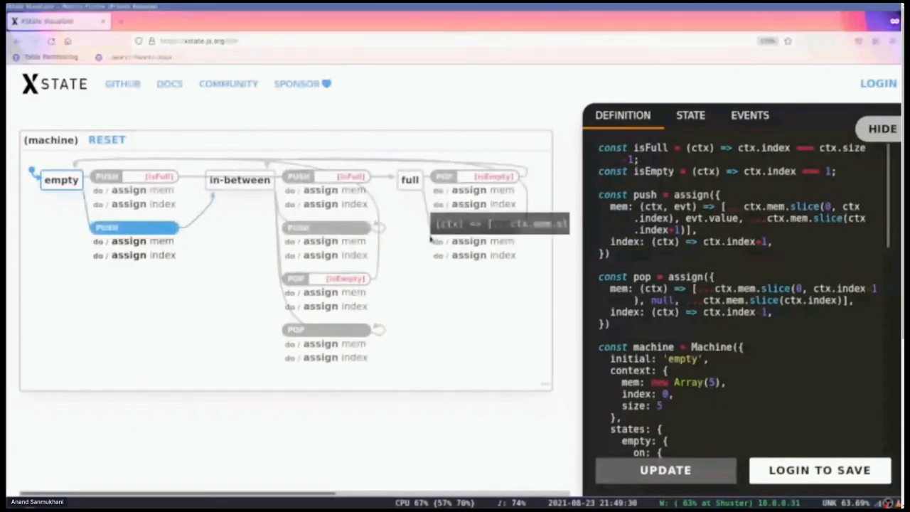
# - Send PUSH with value 2 and inspect the resulting state, context and definition
pyautogui.click(691, 114)
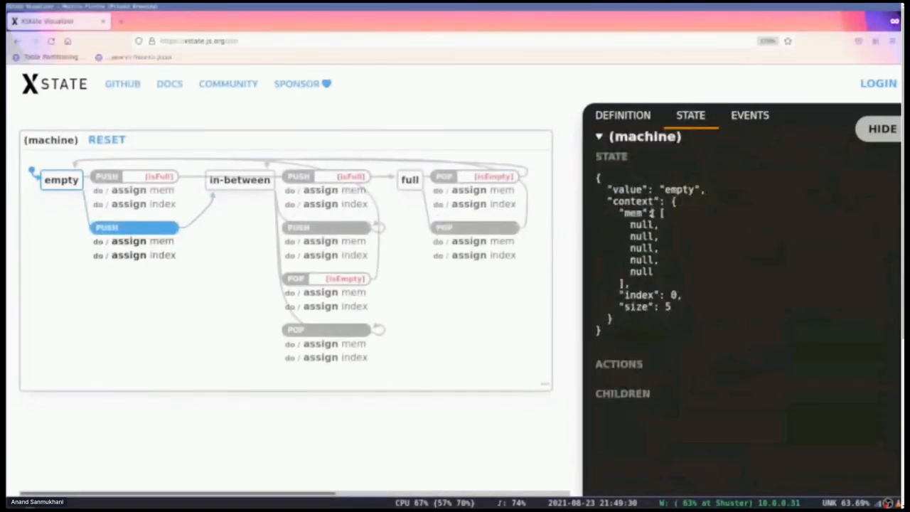
pyautogui.moveTo(626, 213); pyautogui.dragTo(637, 284)
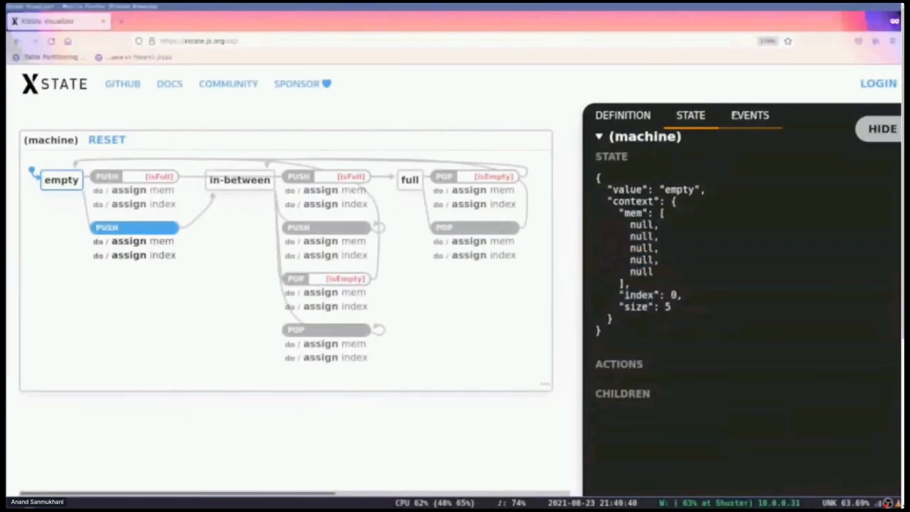
pyautogui.click(749, 113)
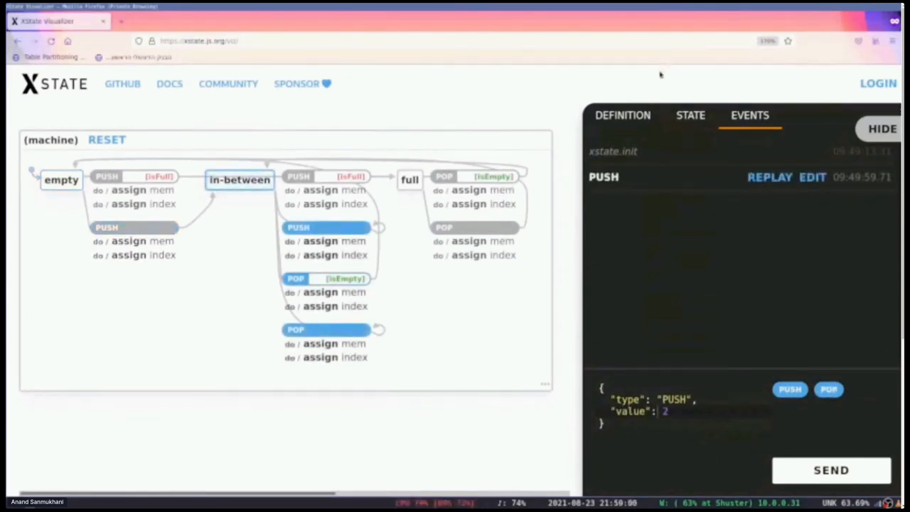
pyautogui.click(623, 115)
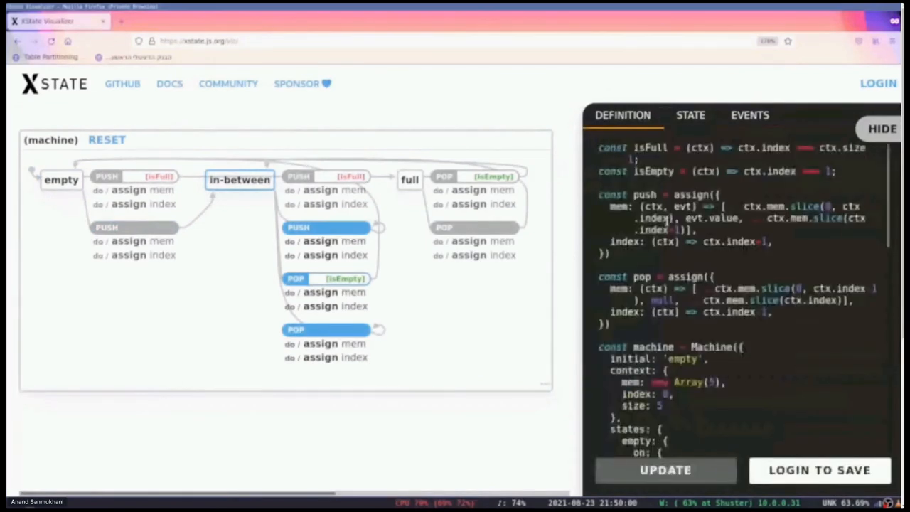
pyautogui.click(691, 114)
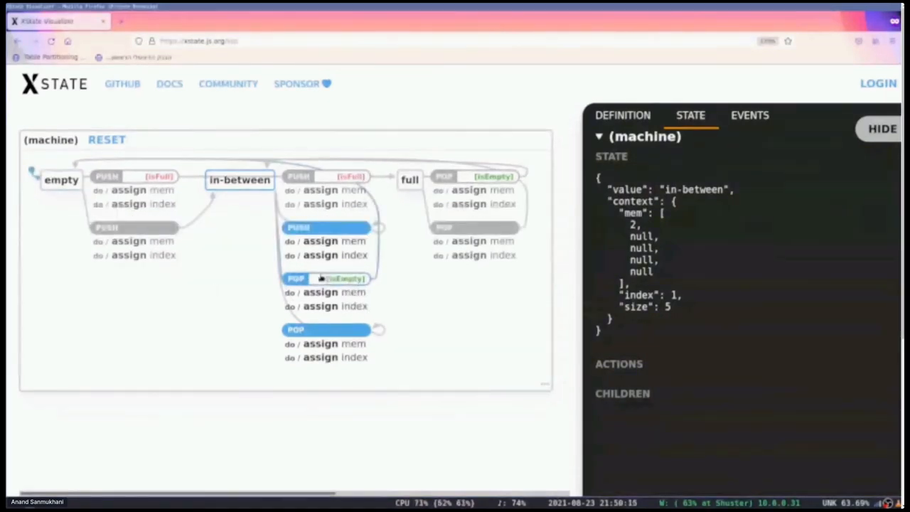
# - Pop the value via the diagram's POP transition, returning to empty, and start a new push
pyautogui.click(316, 277)
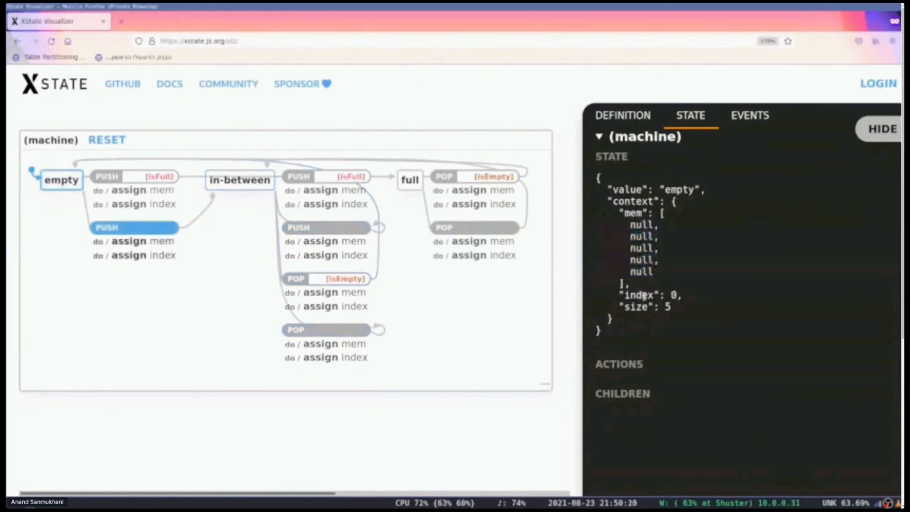
pyautogui.click(750, 115)
pyautogui.write('"value":')
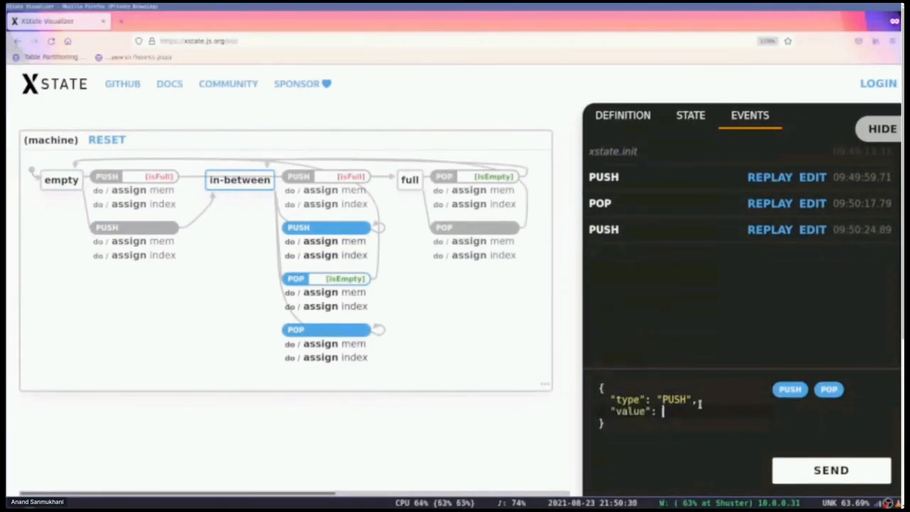
# - Send PUSH with payload value 102 and view the updated 'in-between' context
pyautogui.write('102')
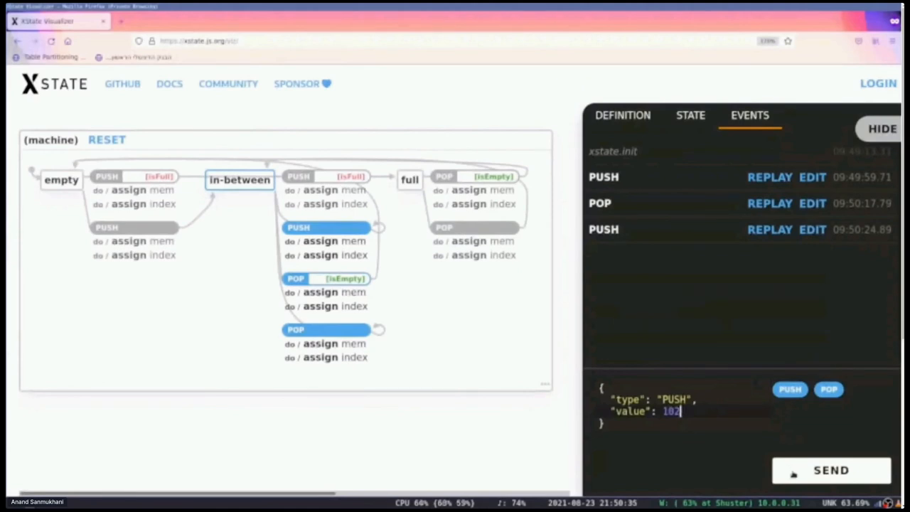
pyautogui.click(832, 469)
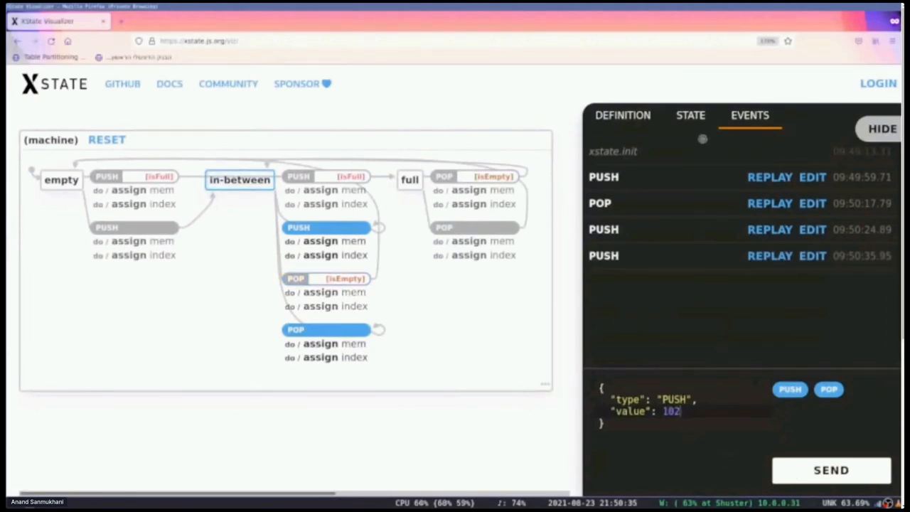
pyautogui.click(691, 114)
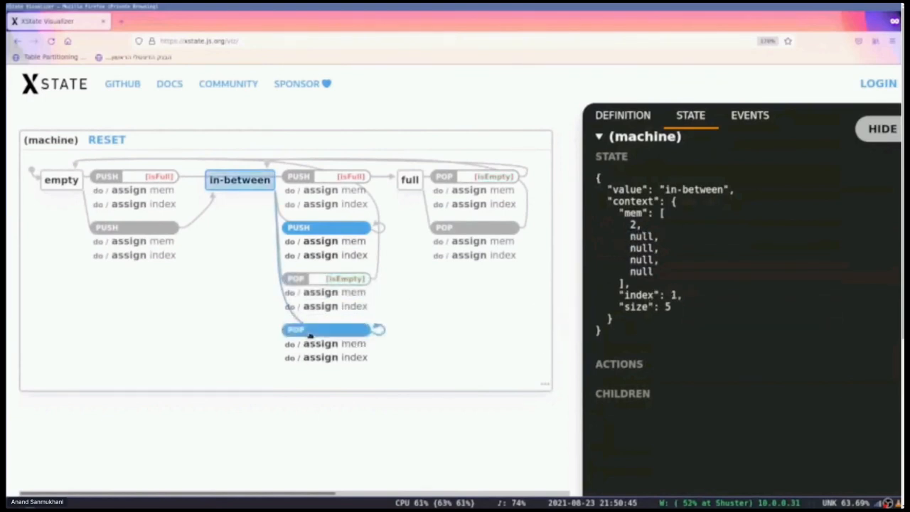
# - Change the definition to a three-slot mem with size 3 and apply it
pyautogui.click(622, 115)
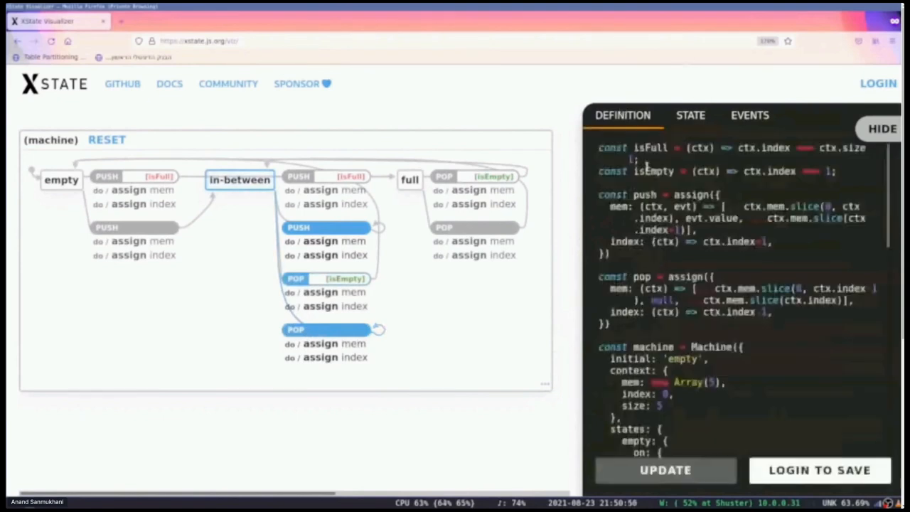
pyautogui.scroll(-3)
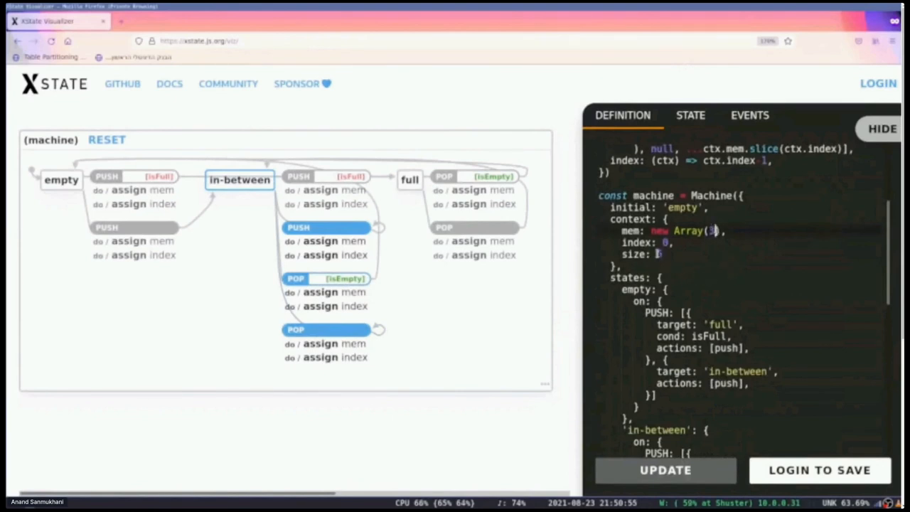
pyautogui.write('3')
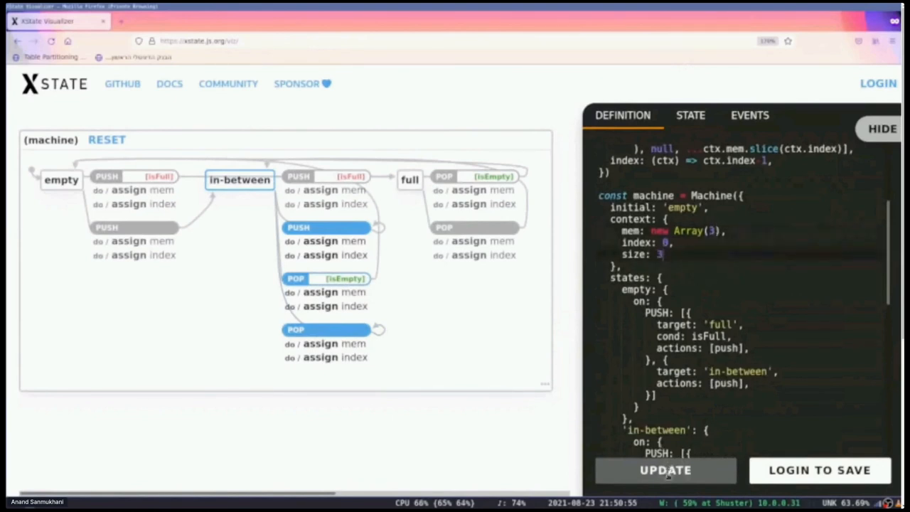
pyautogui.click(691, 114)
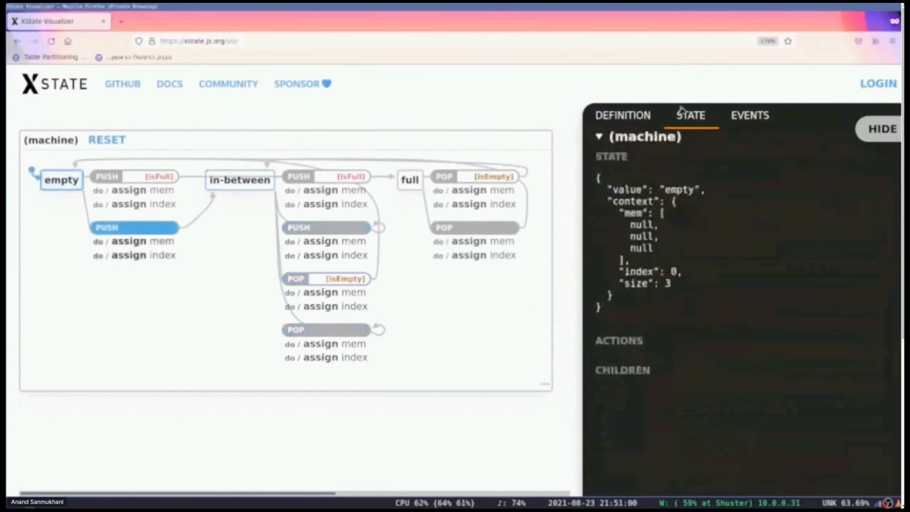
# - Send PUSH with value 3 three times, driving the machine into 'full'
pyautogui.click(753, 114)
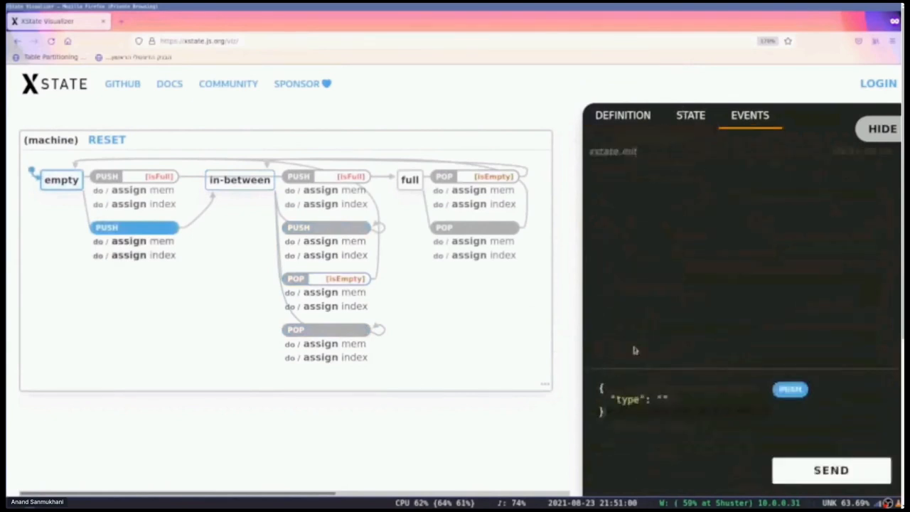
pyautogui.click(789, 389)
pyautogui.write('"value":')
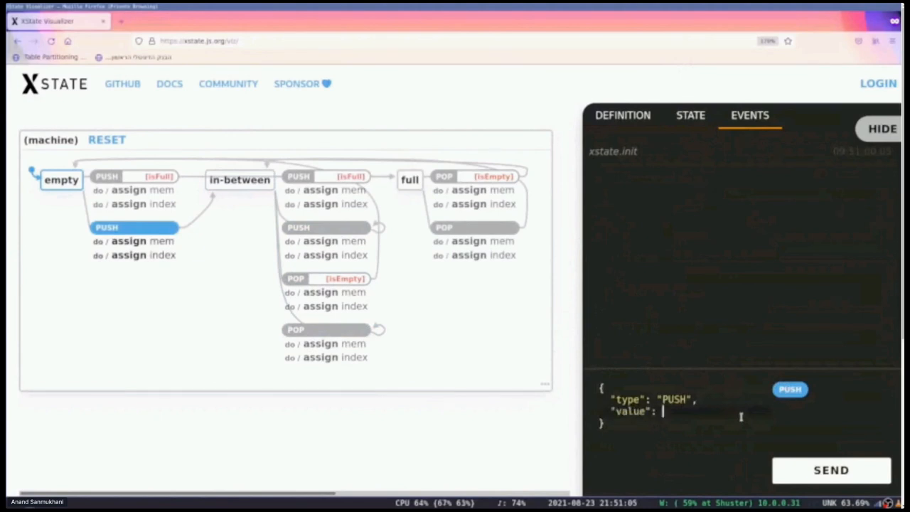
pyautogui.write('3')
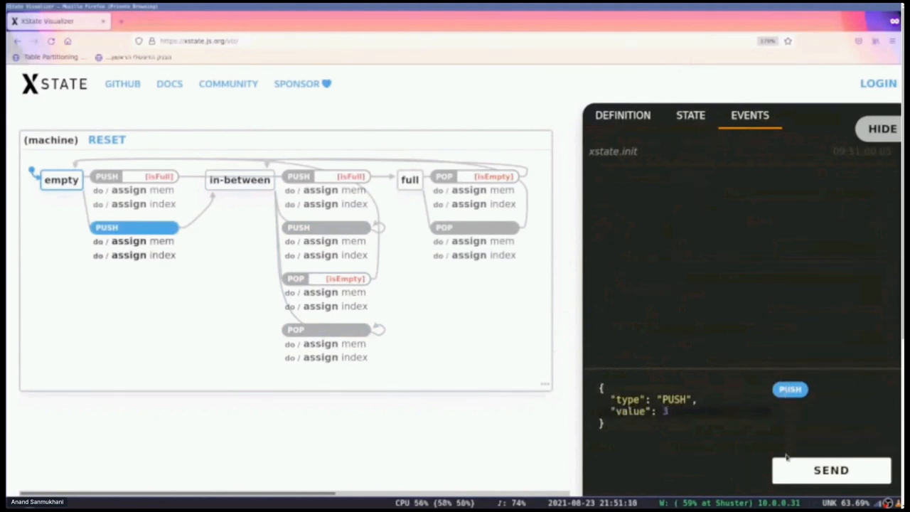
pyautogui.click(830, 469)
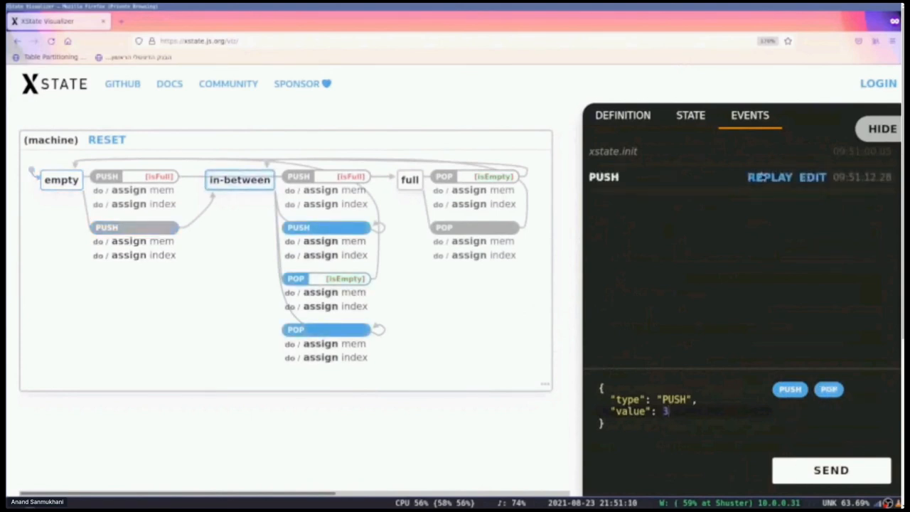
pyautogui.click(830, 469)
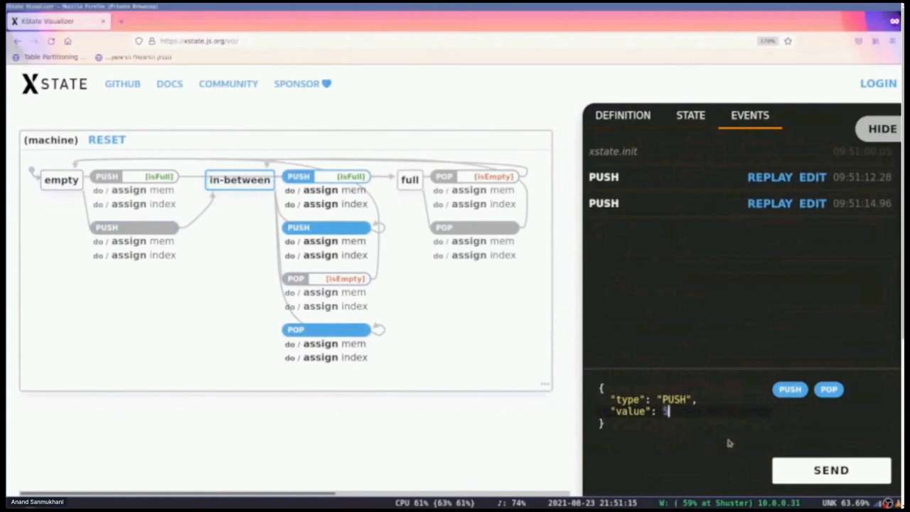
pyautogui.click(830, 469)
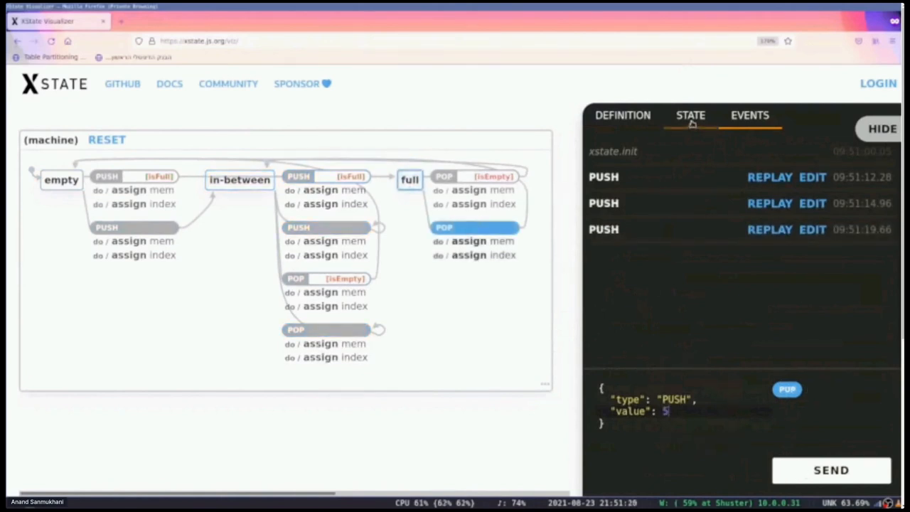
# - Confirm 'full' with mem 3, 3, 5 and index 3, then review the definition code
pyautogui.click(690, 114)
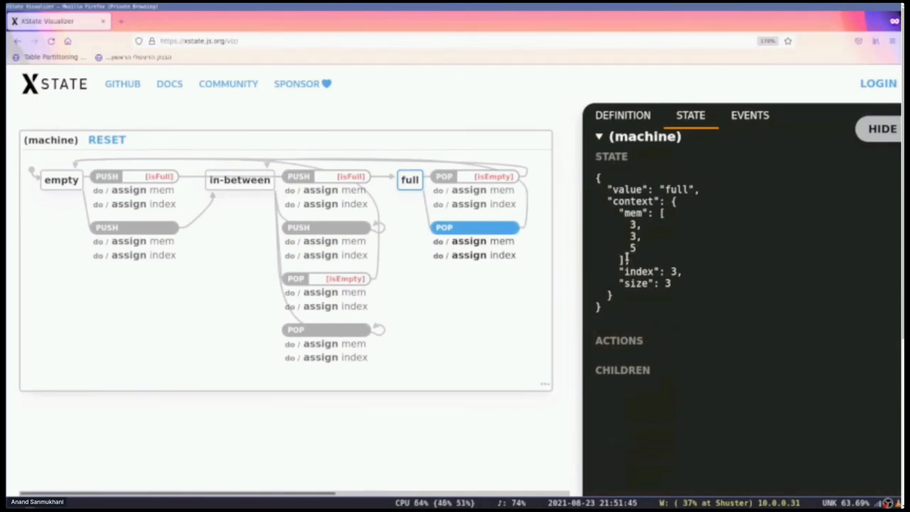
pyautogui.click(623, 114)
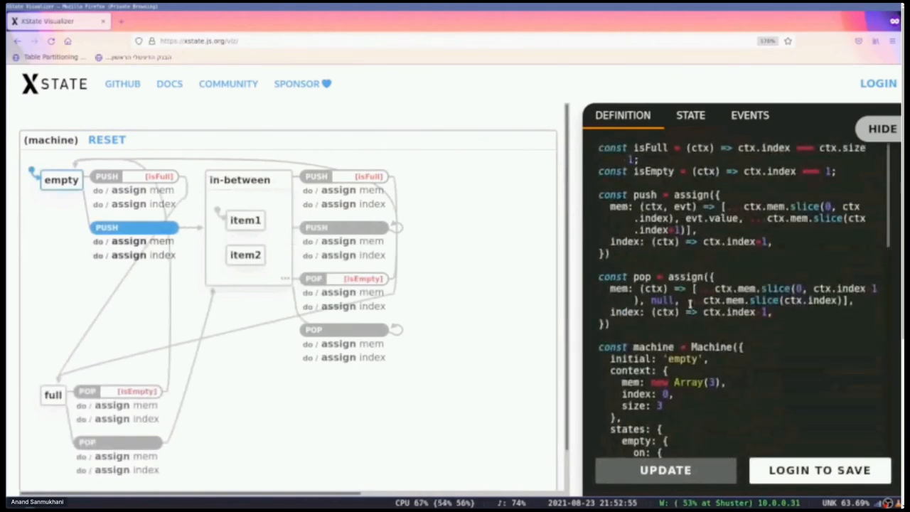
pyautogui.scroll(-3)
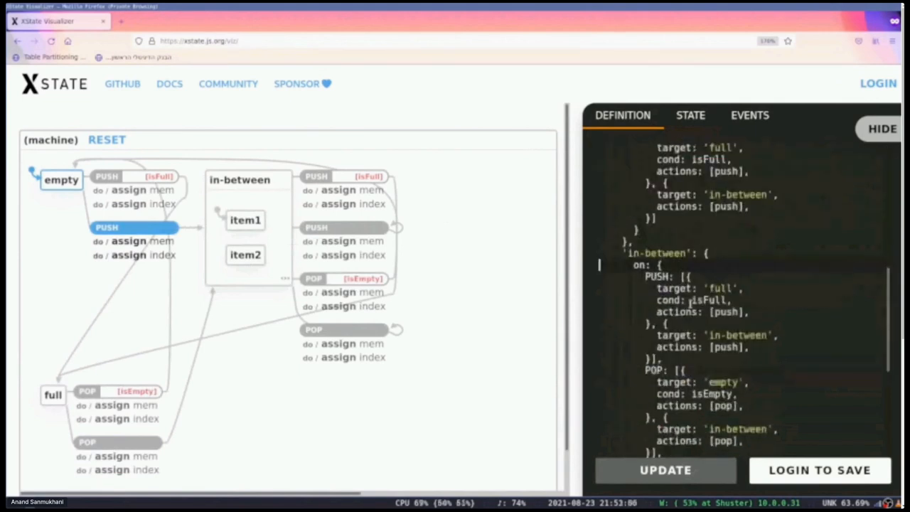